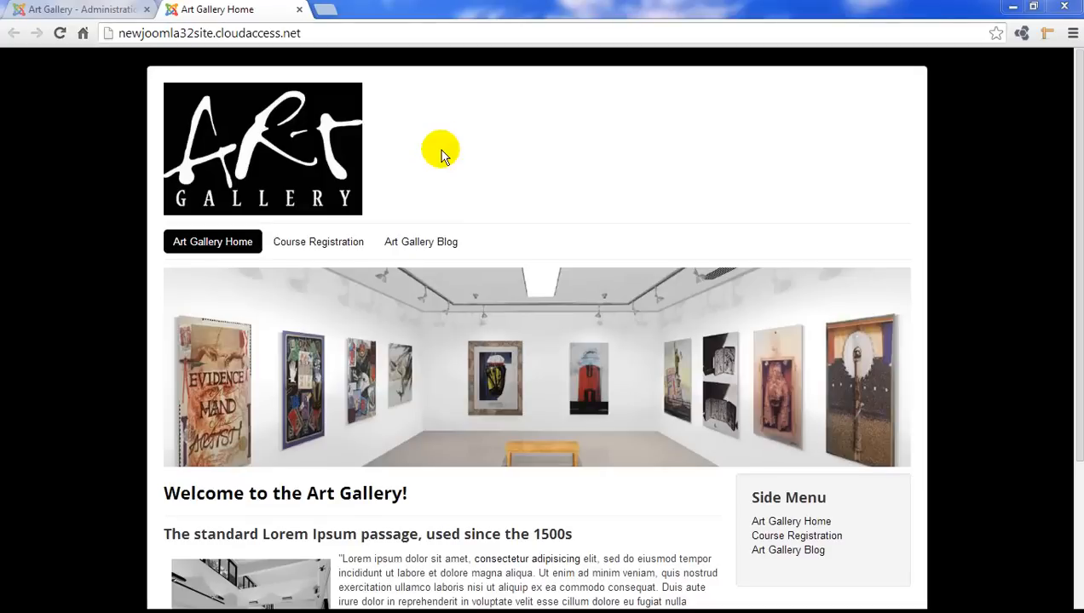
mouse_move(497, 247)
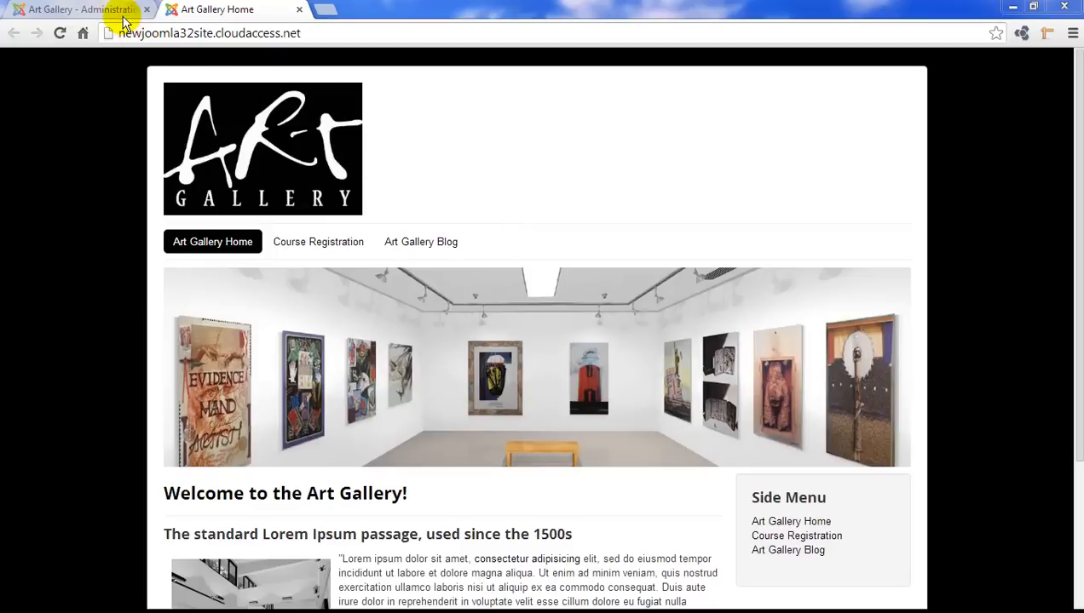
Go to Administration, Components > Contacts, and show the contact categories list with only Uncategorised
left_click(76, 11)
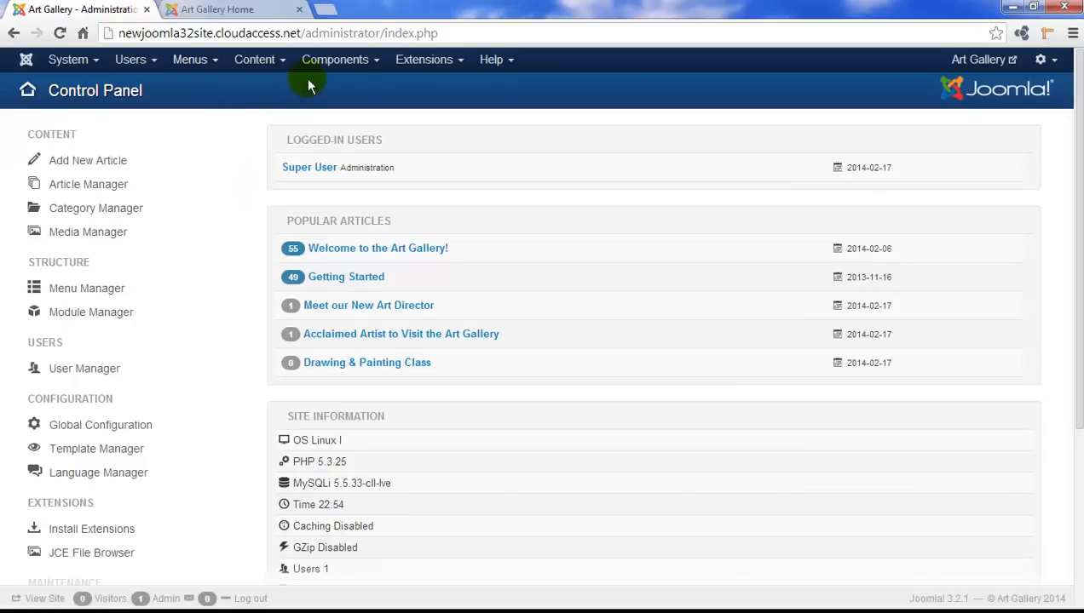
left_click(334, 58)
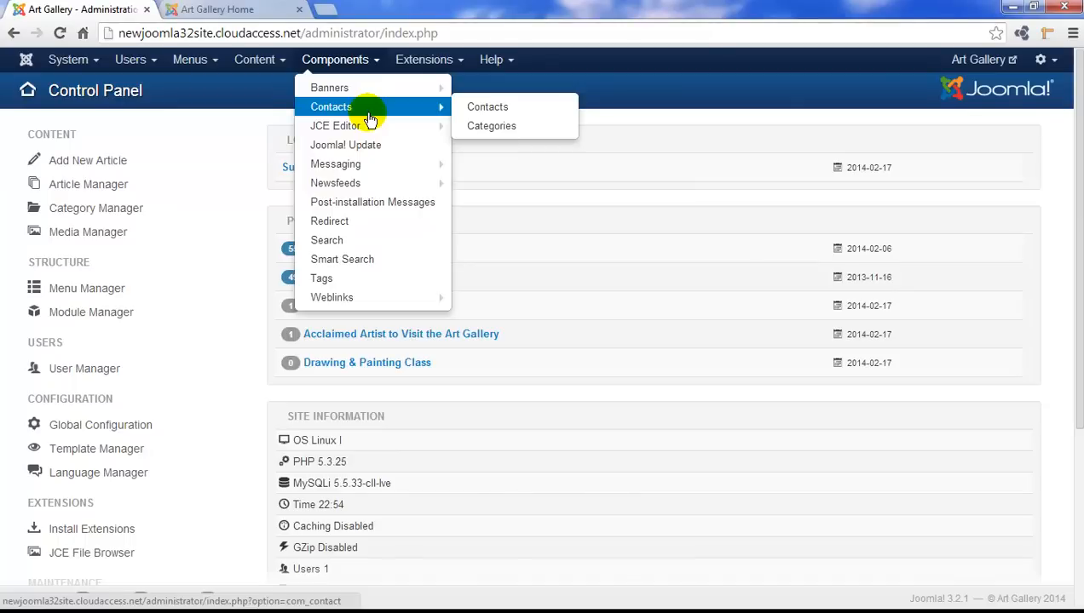
left_click(487, 106)
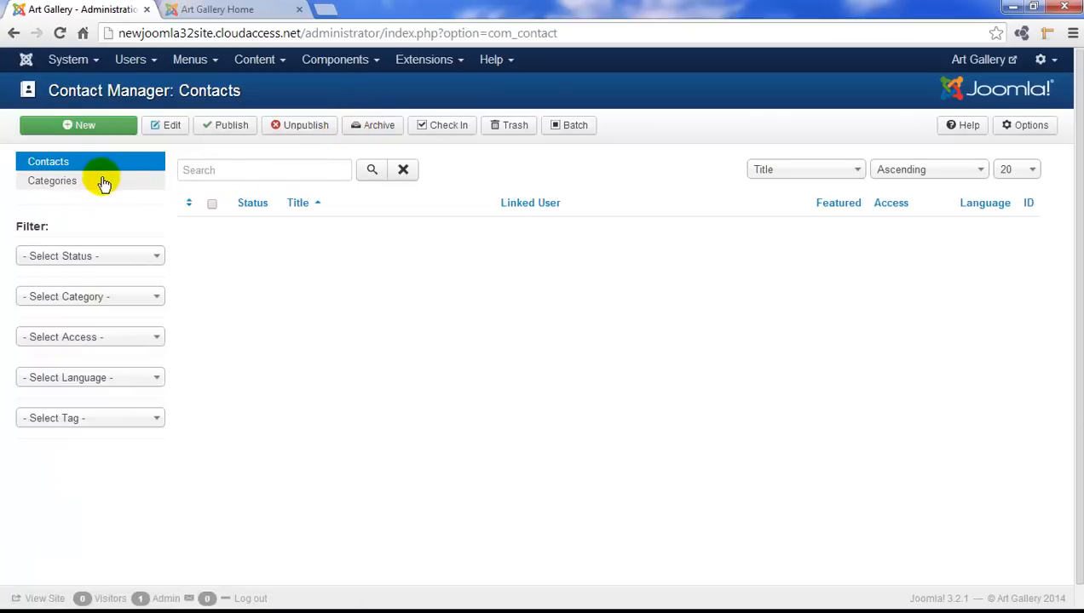
left_click(53, 180)
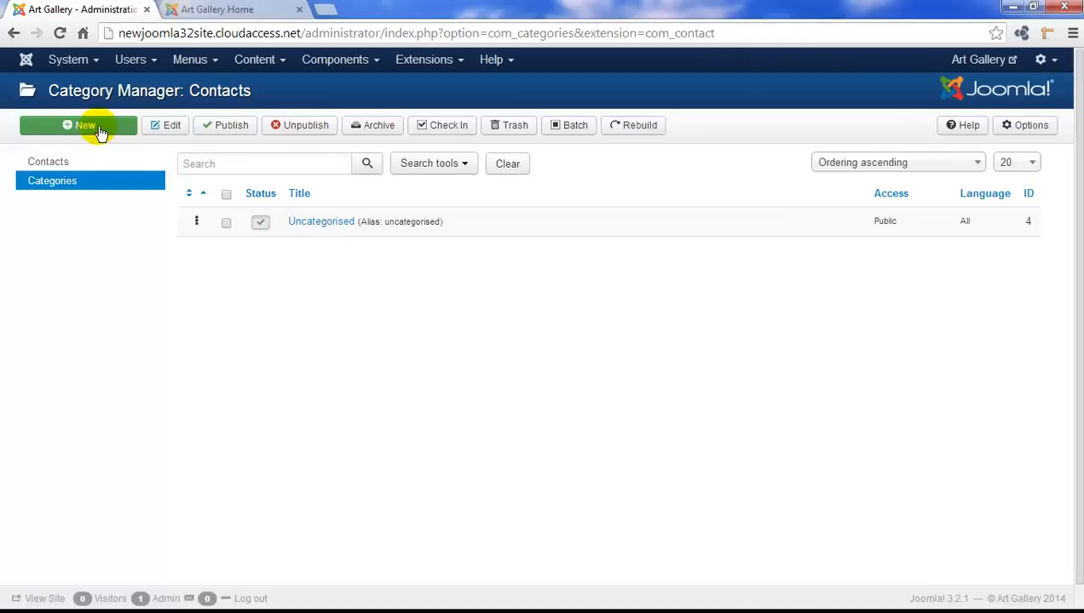
Create and save a new contact category titled Art Directors
left_click(79, 126)
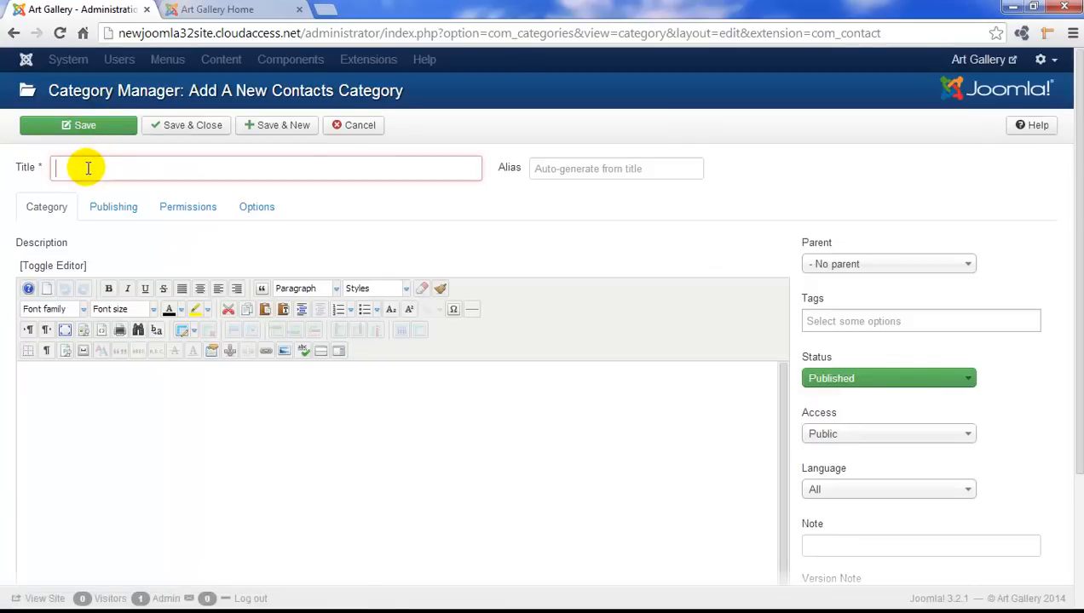
type("Art Directors")
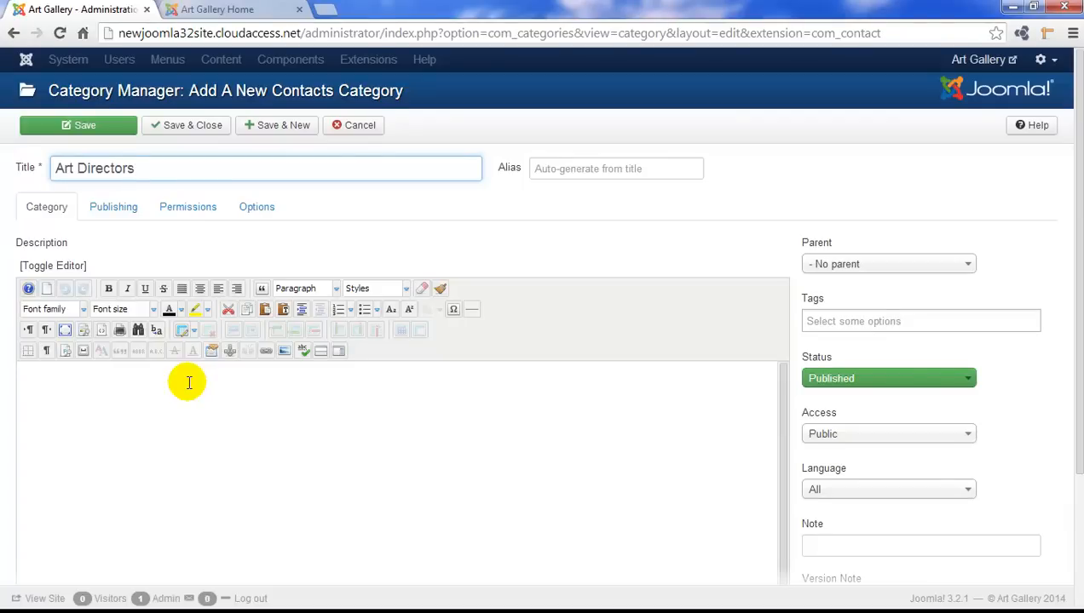
mouse_move(859, 288)
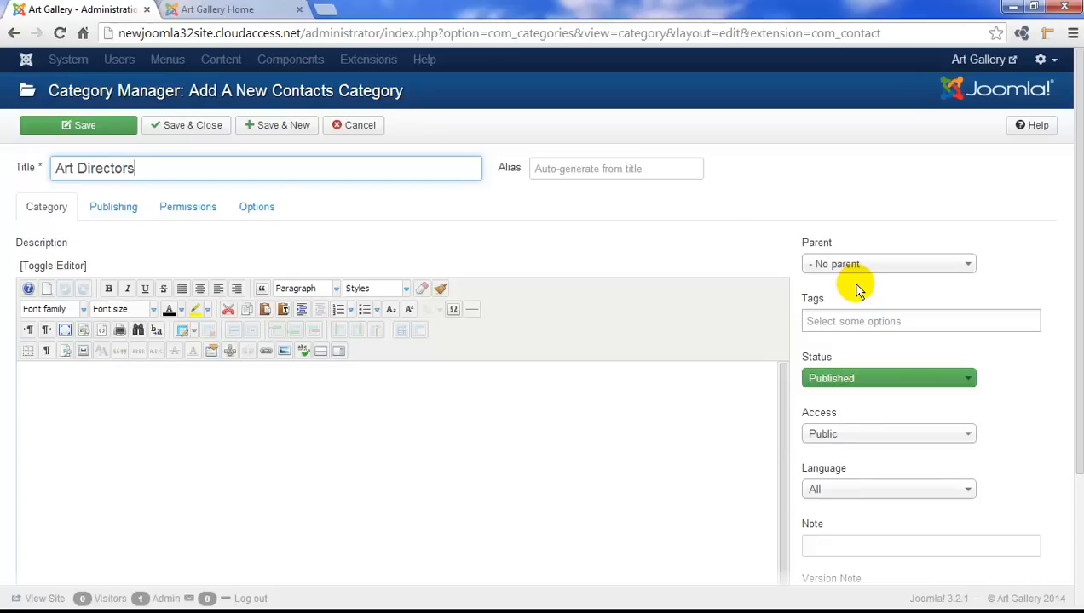
mouse_move(825, 286)
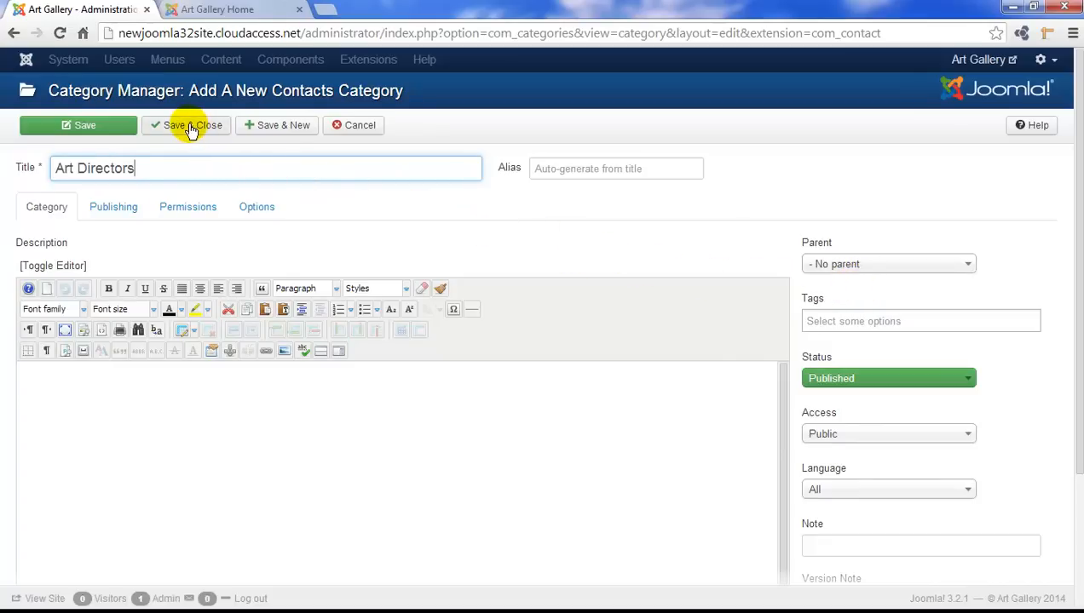
left_click(185, 126)
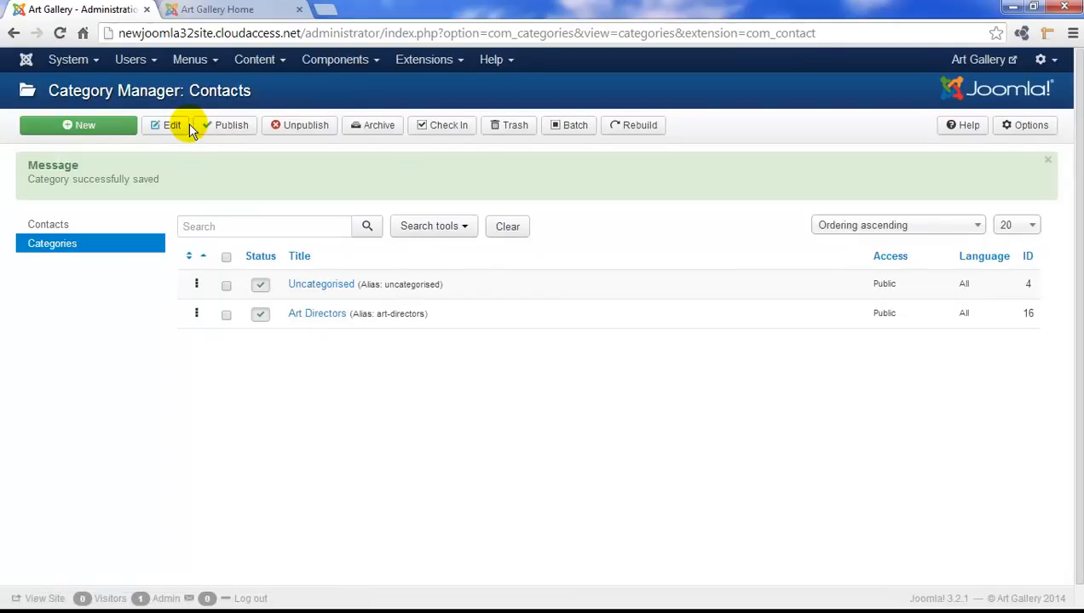
mouse_move(71, 227)
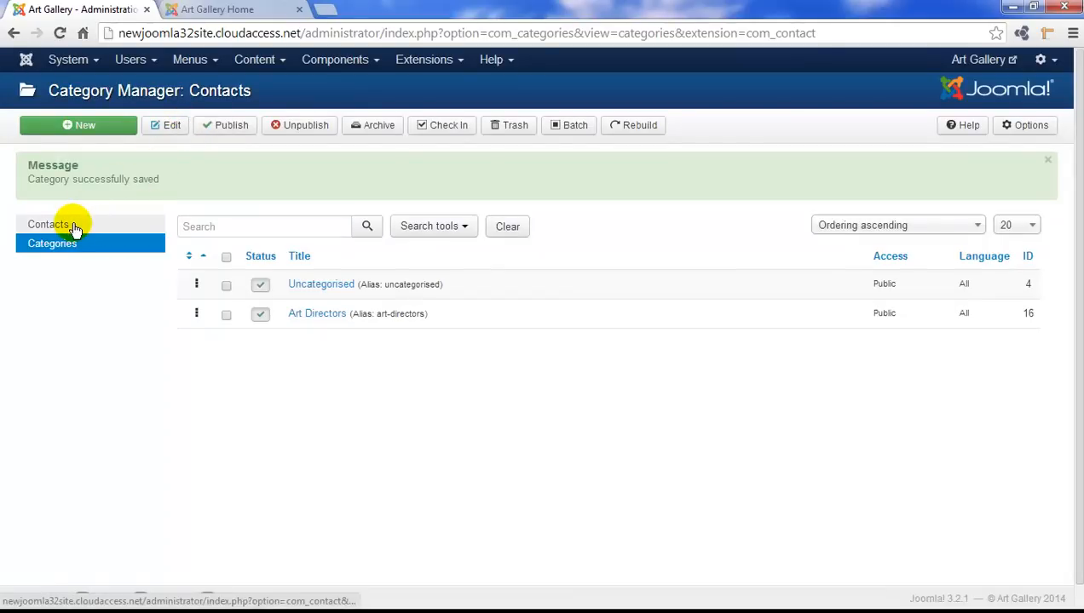
Start a new contact from the Contacts list and name it Jonathan
left_click(48, 225)
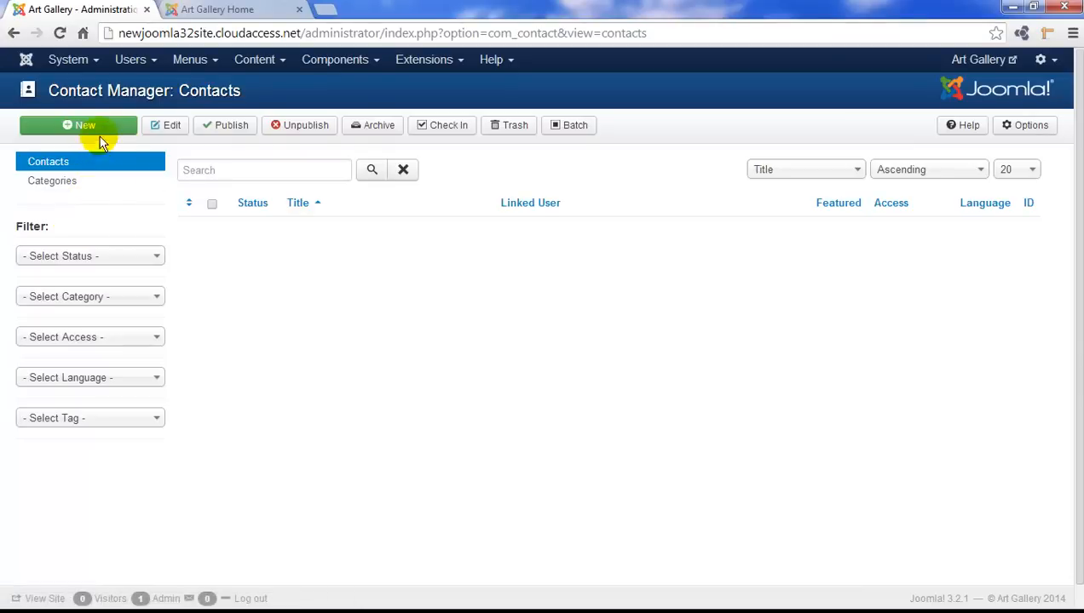
left_click(78, 126)
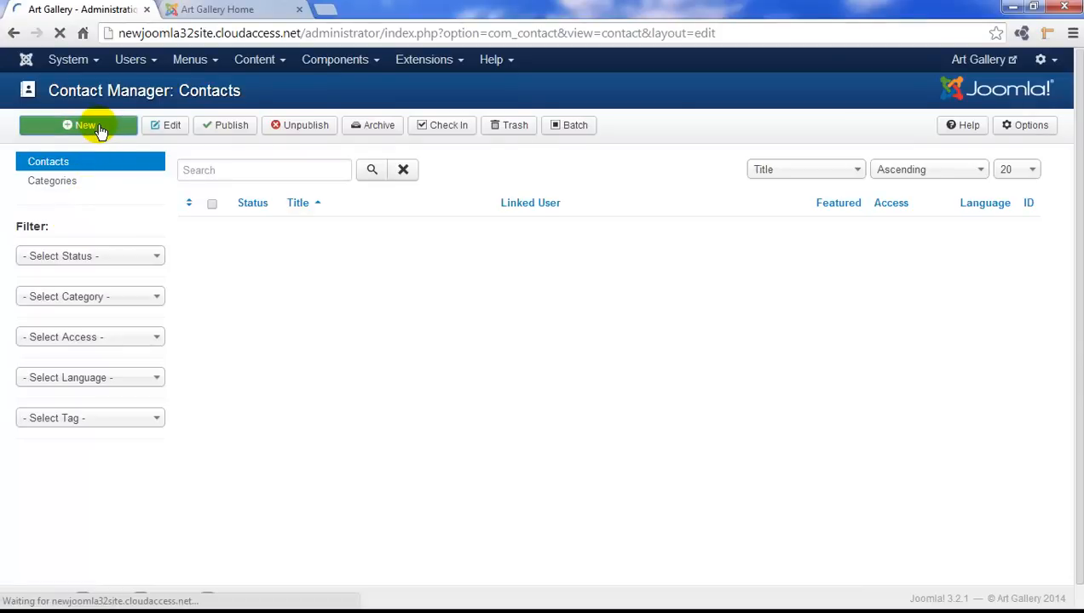
left_click(78, 126)
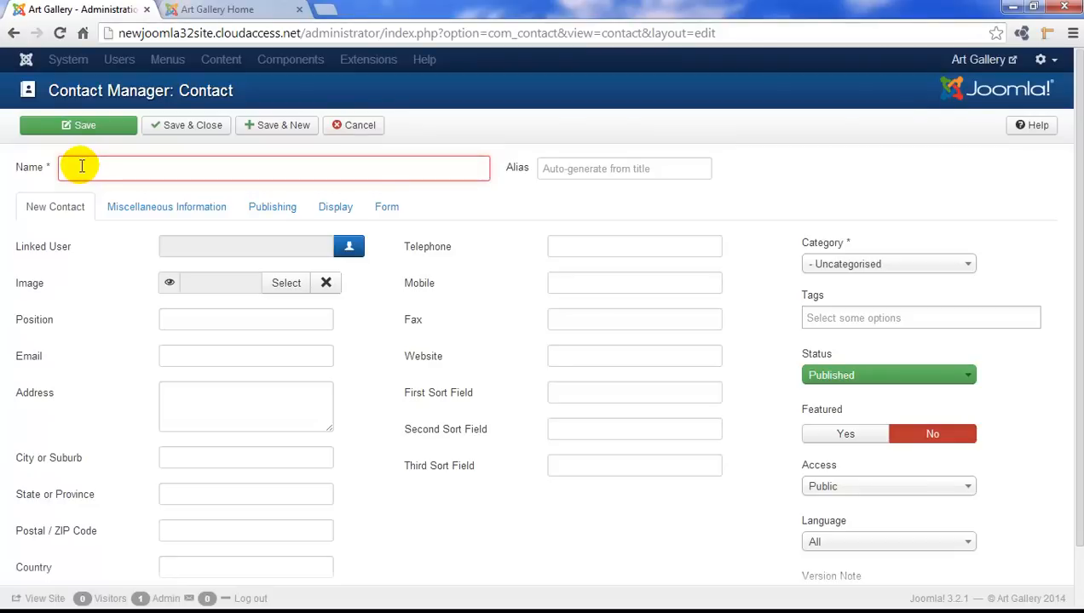
type("John")
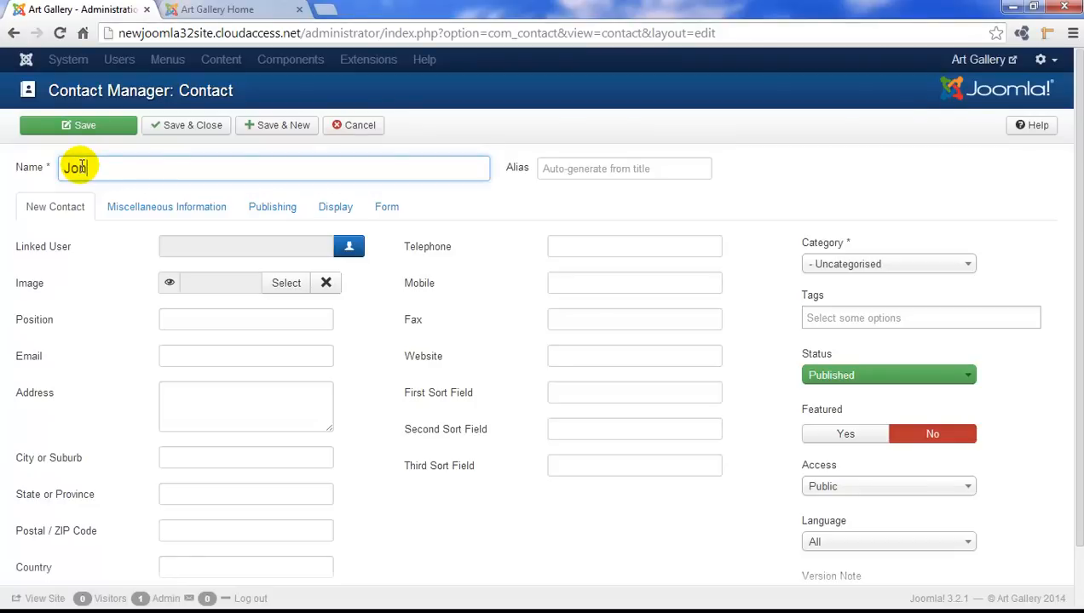
type("athan")
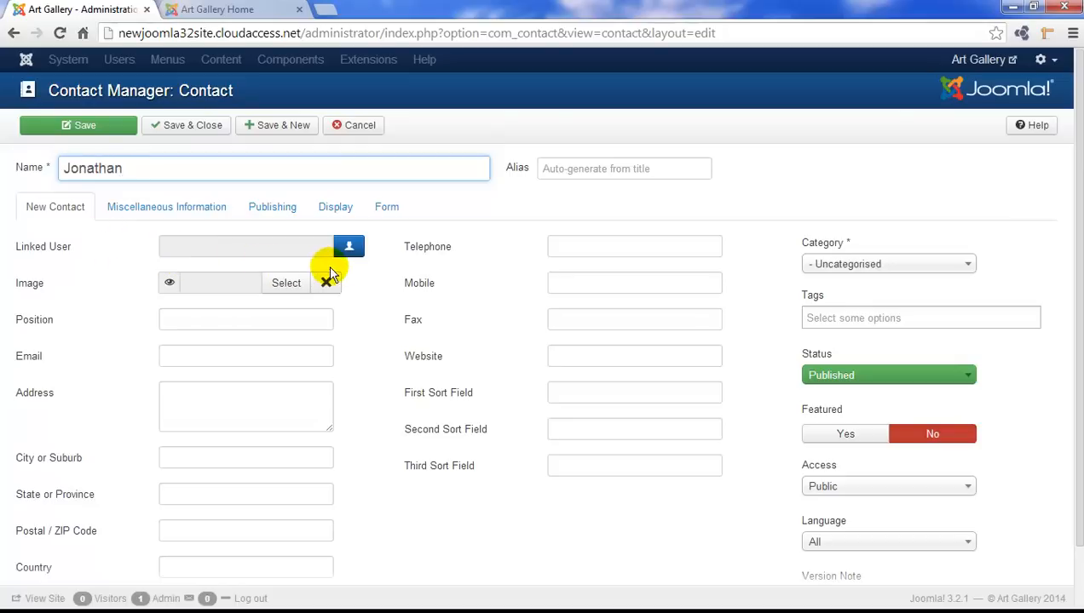
mouse_move(347, 249)
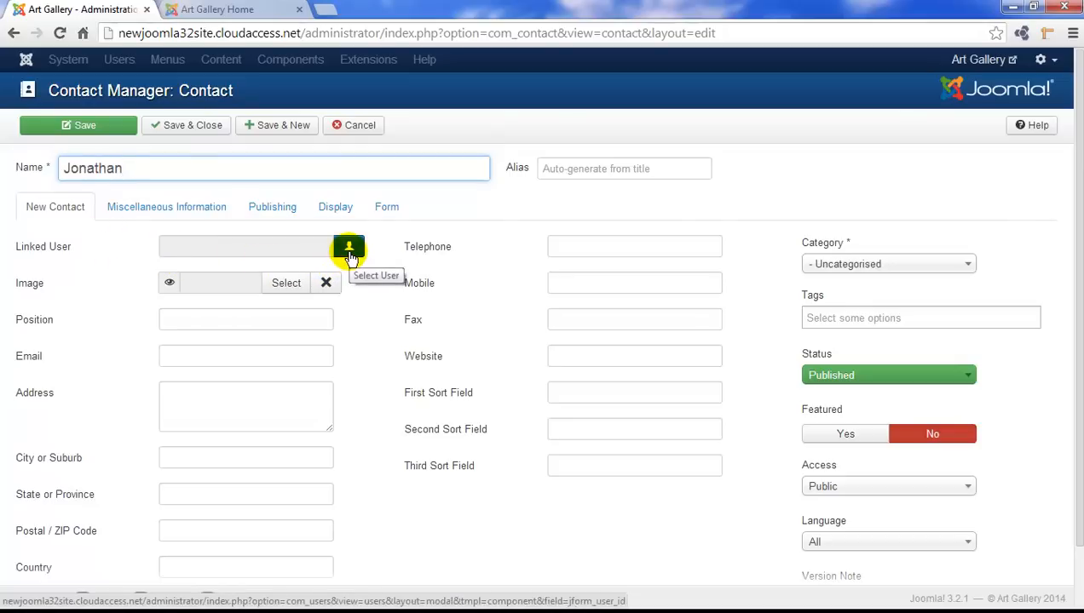
Link the Super User account as the contact's Linked User
left_click(348, 249)
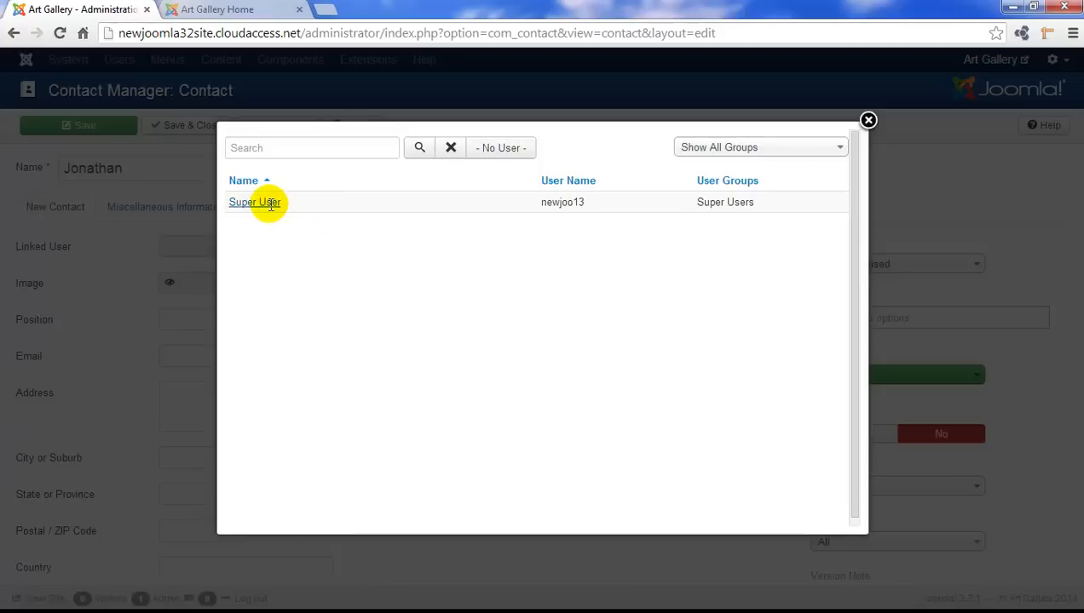
left_click(255, 201)
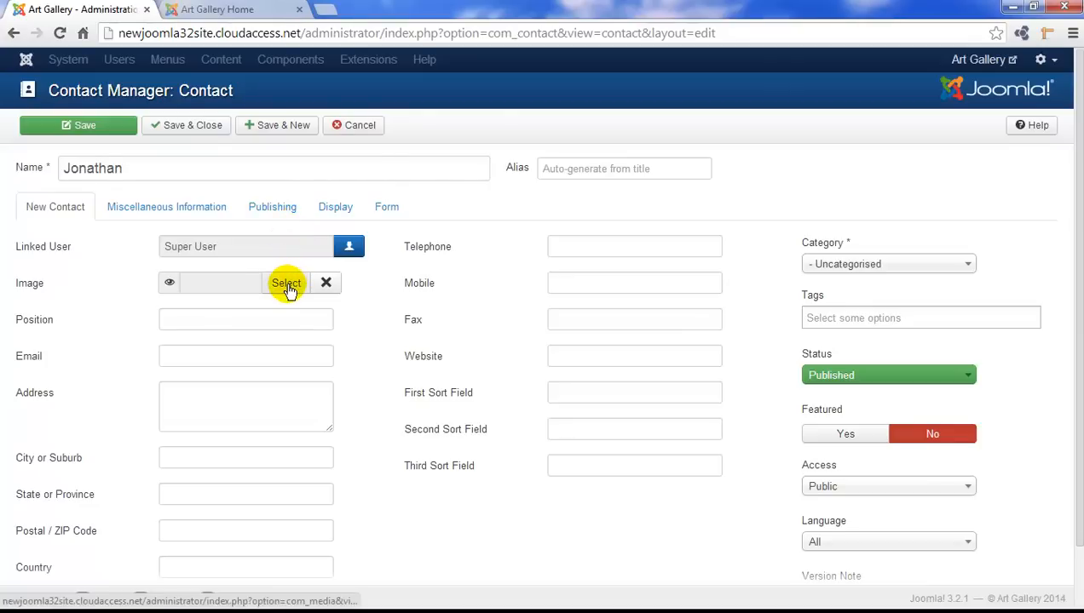
Attach images/artdirector.jpg as the contact's image via the image manager
left_click(287, 282)
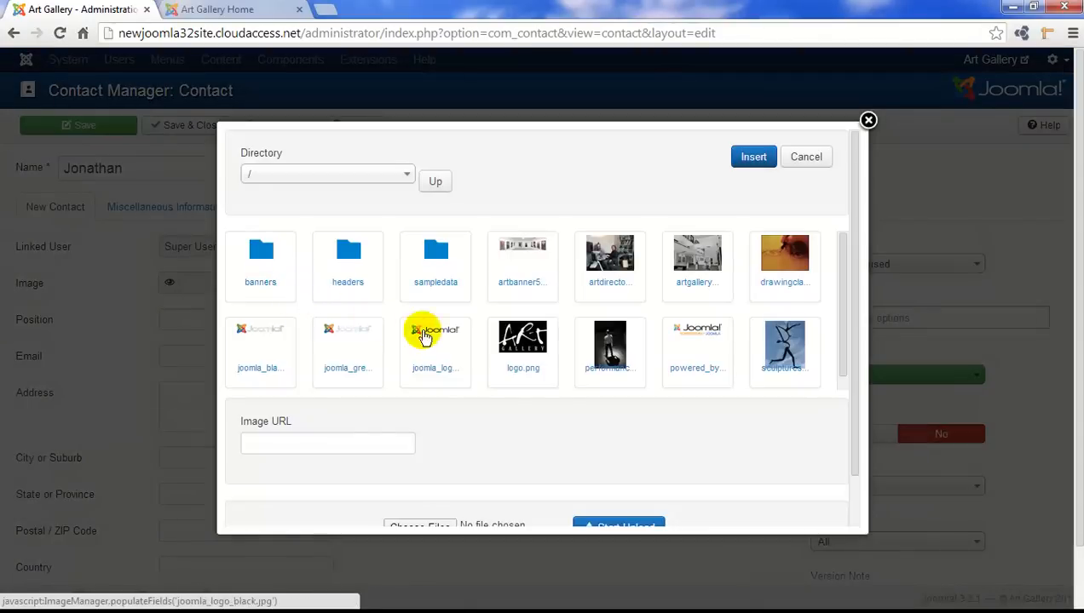
mouse_move(610, 276)
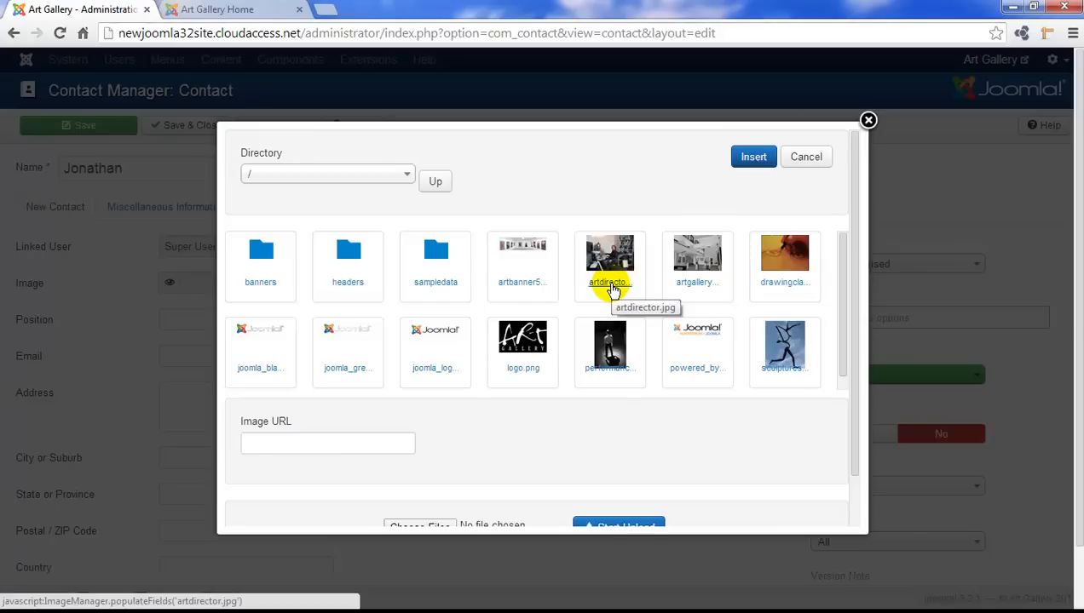
mouse_move(858, 332)
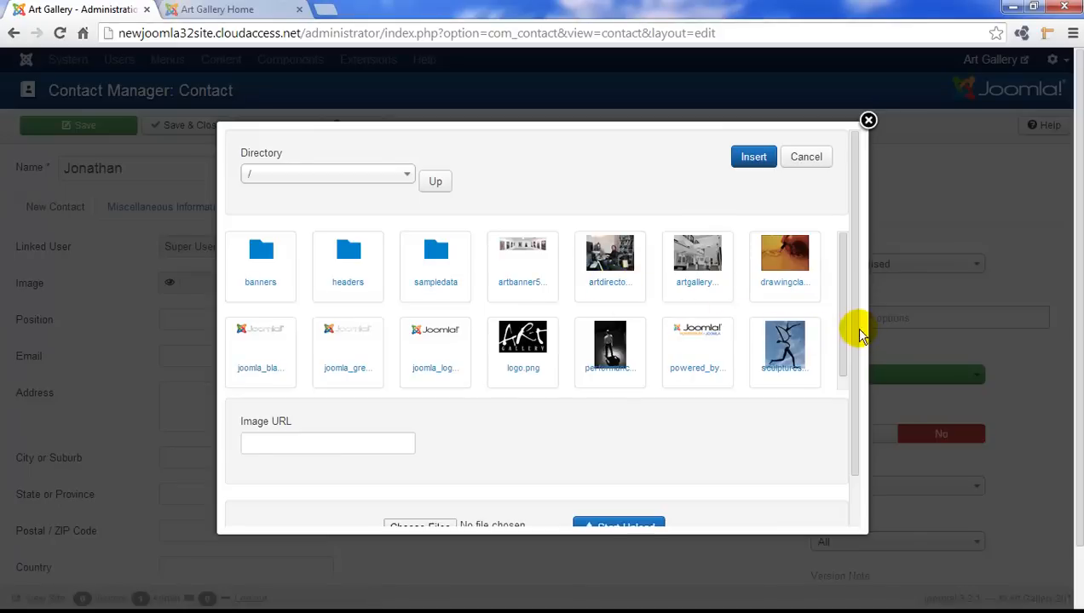
scroll("down", 3)
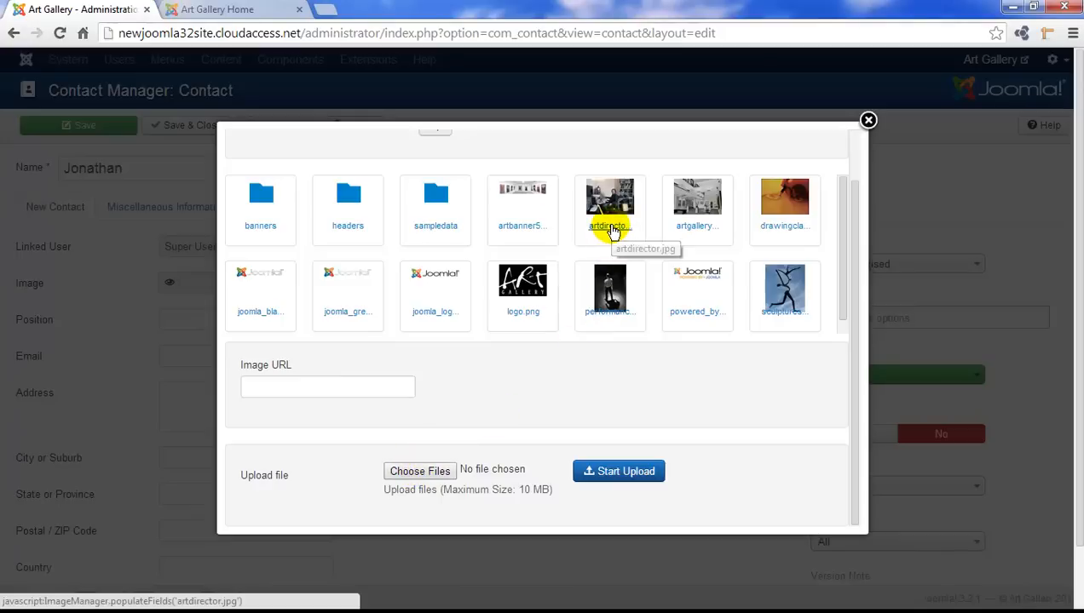
left_click(610, 204)
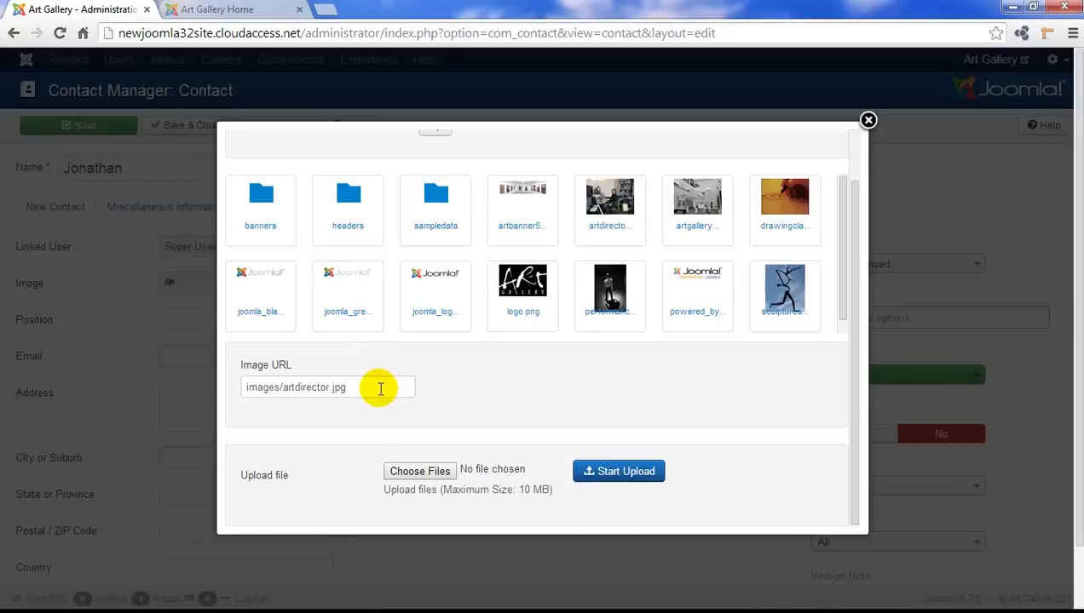
mouse_move(855, 406)
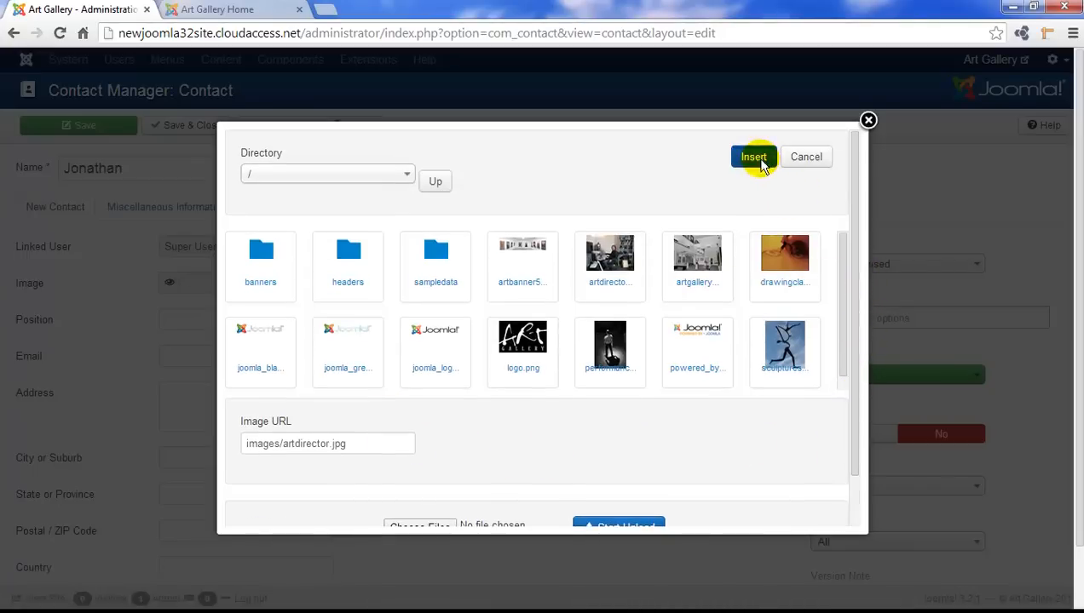
left_click(753, 157)
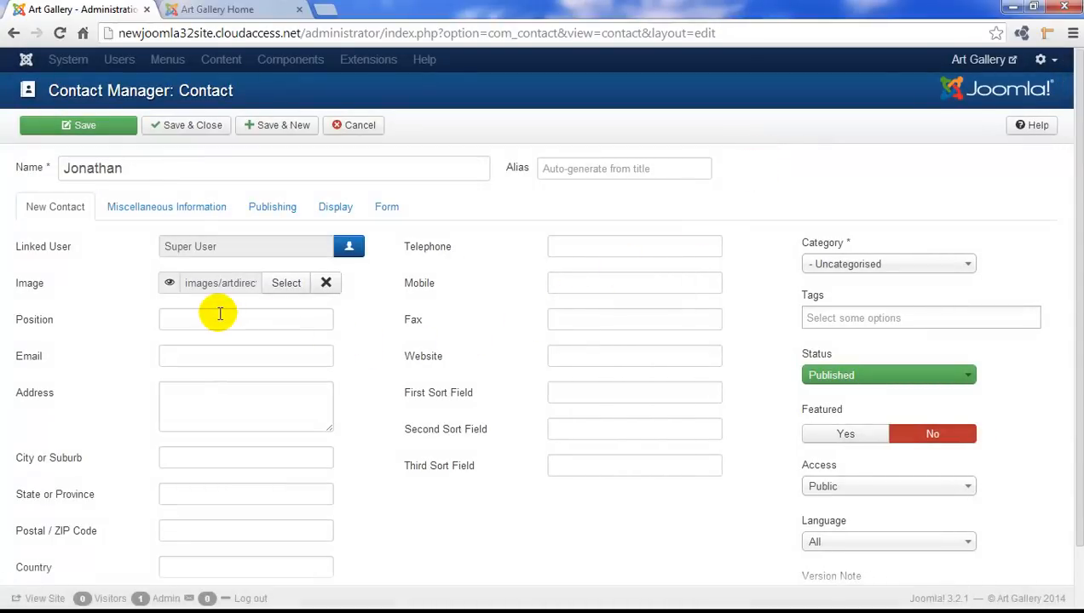
Fill in position Art Director, the email, address, city, state, postcode 12345 and category Art Directors
type("Art Director")
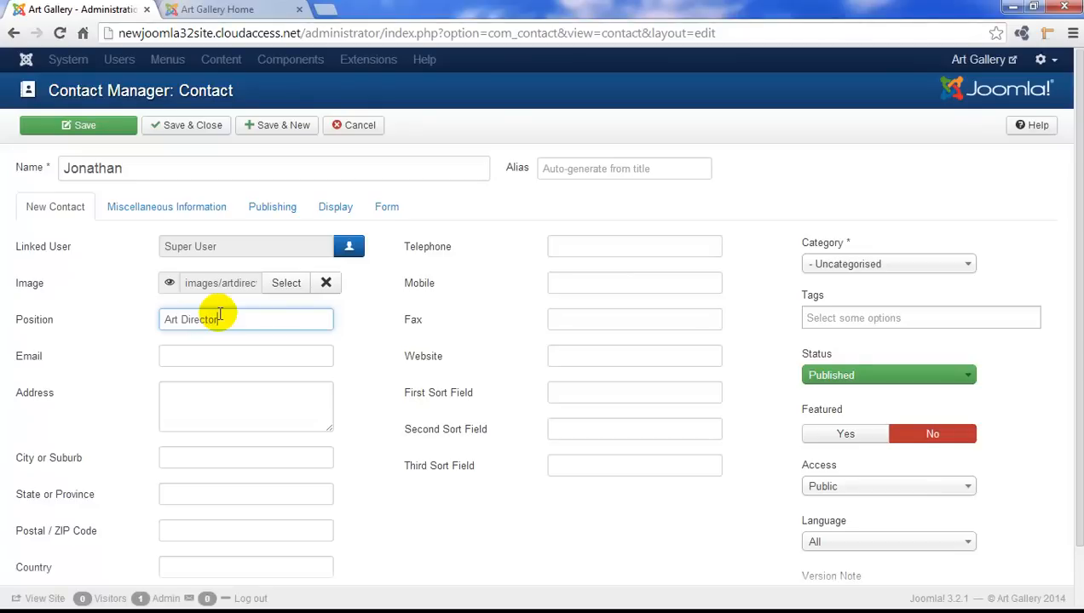
left_click(245, 356)
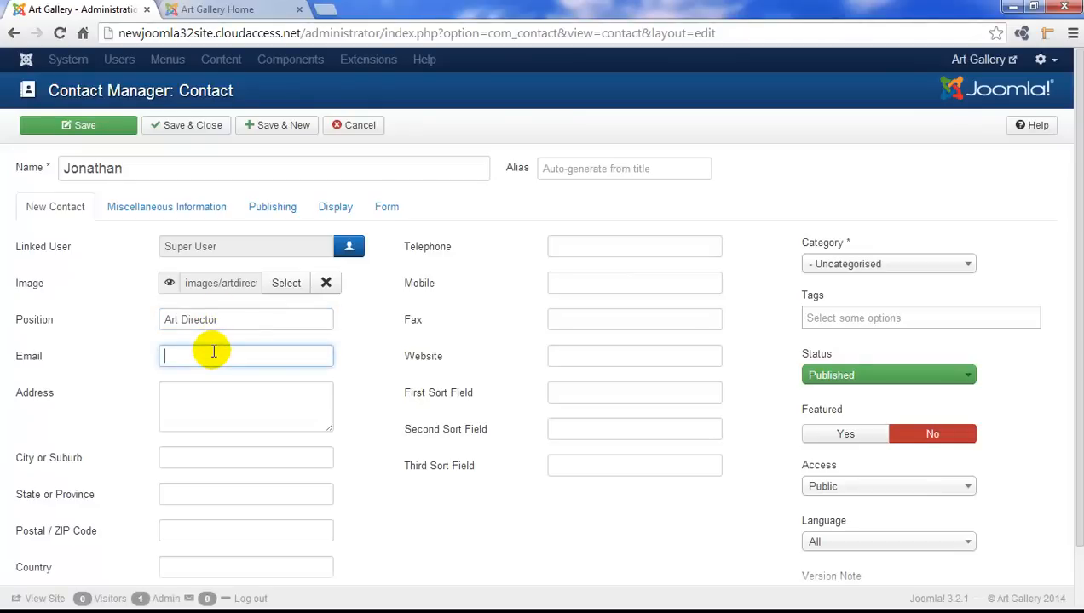
type("jonathan@fakeemail.com")
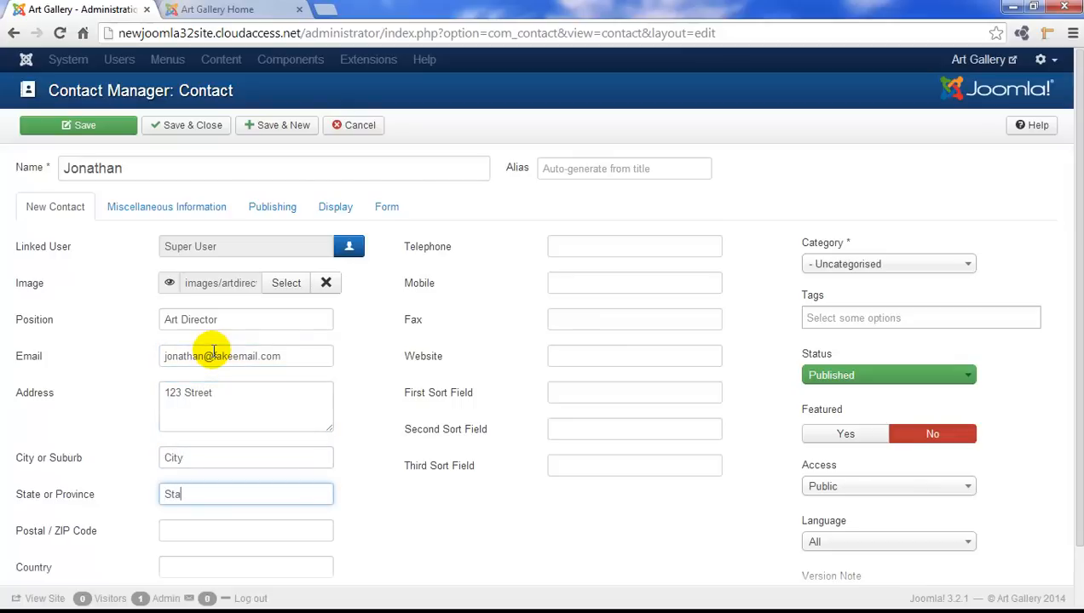
type("12345")
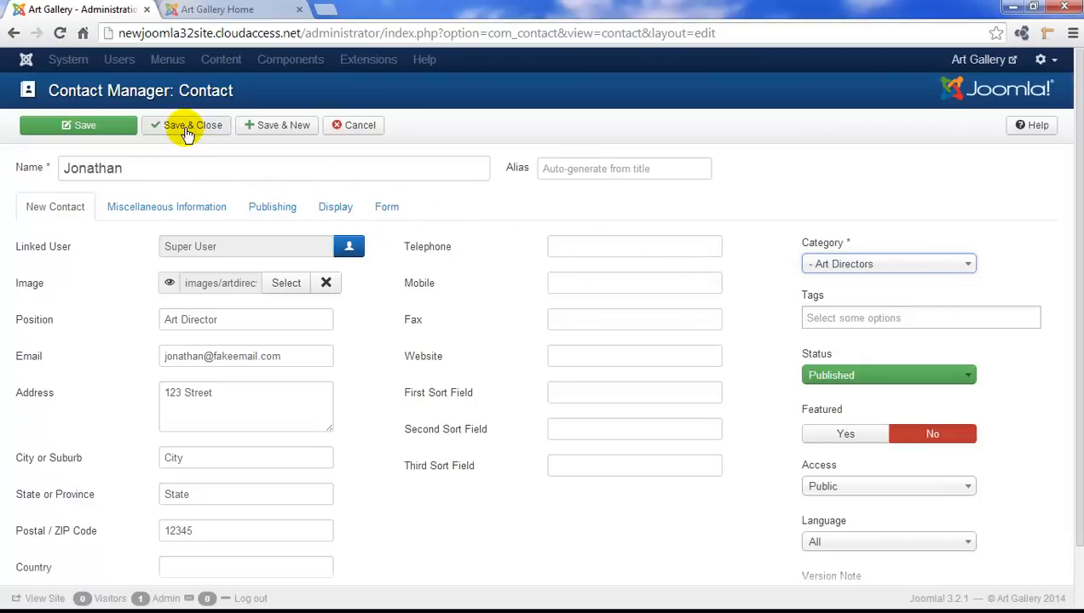
Save the Jonathan contact and return to the Contacts list
left_click(186, 126)
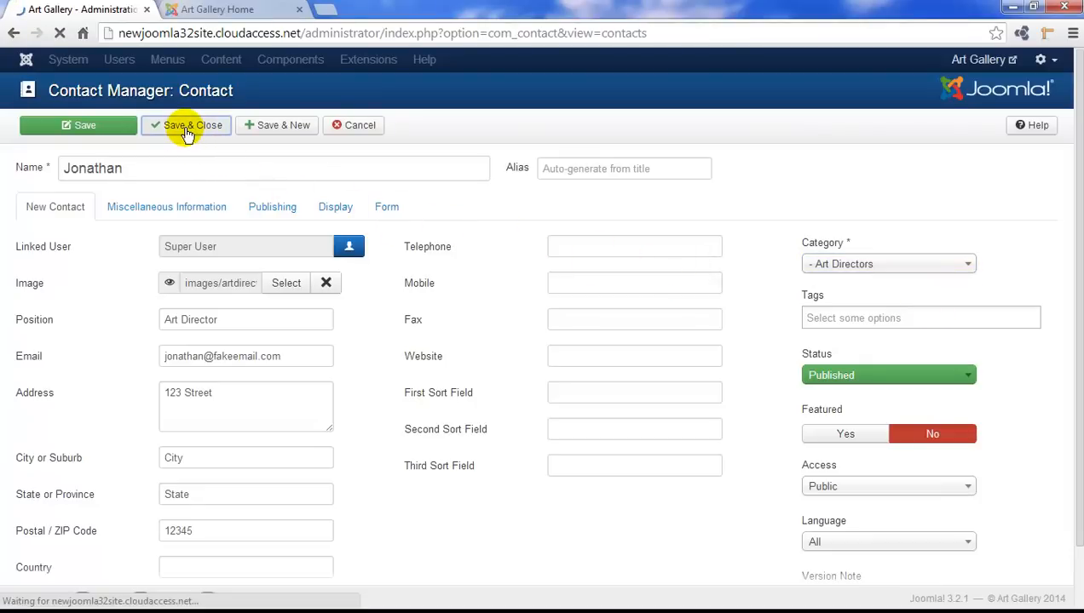
left_click(186, 126)
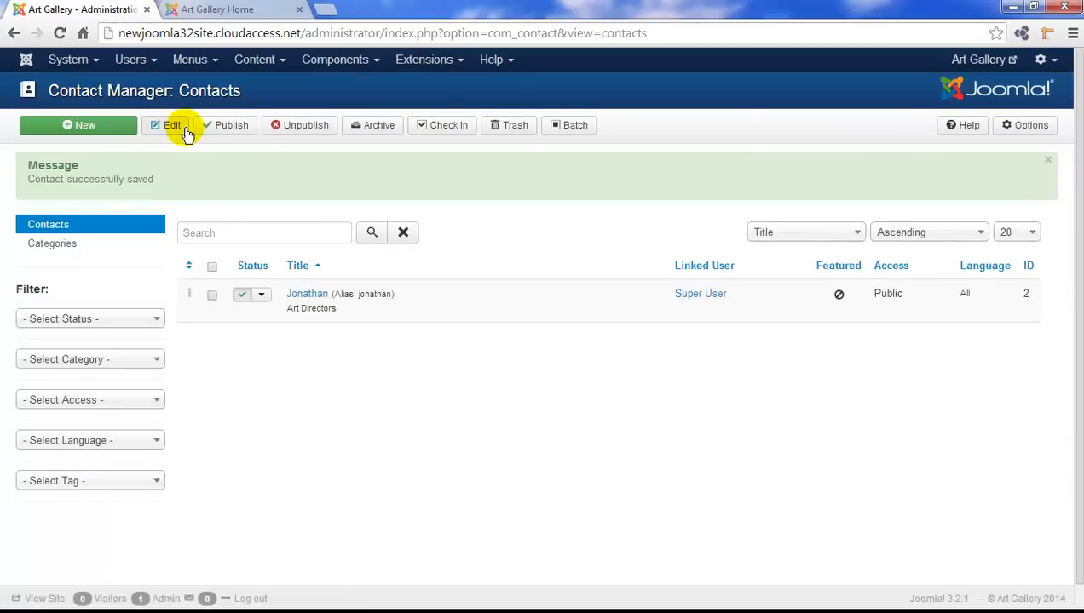
mouse_move(467, 78)
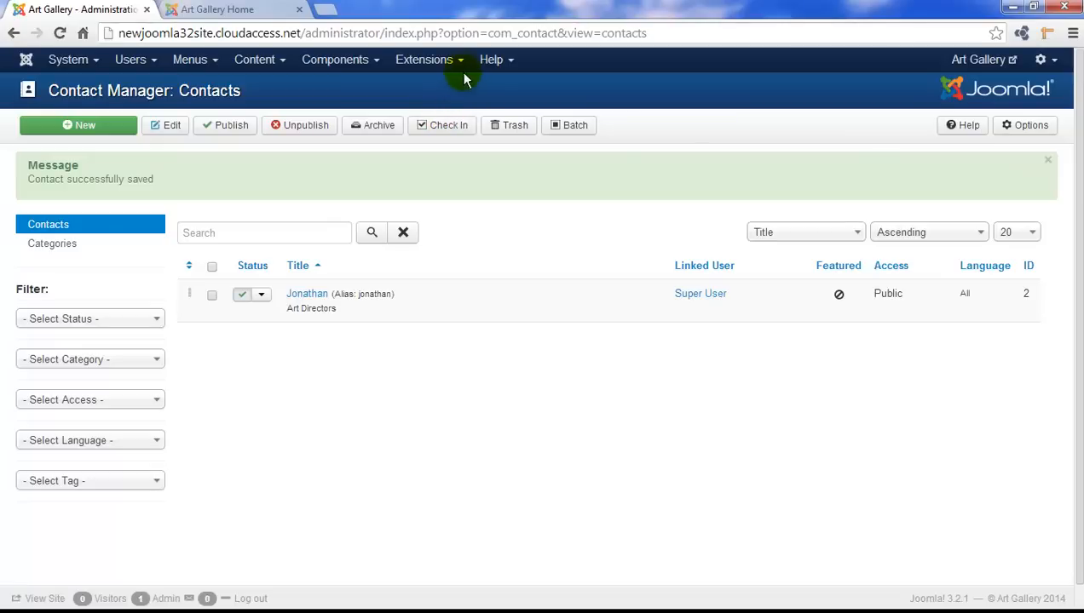
In the Plugin Manager filtered by 'user', enable the User - Contact Creator plugin
left_click(426, 60)
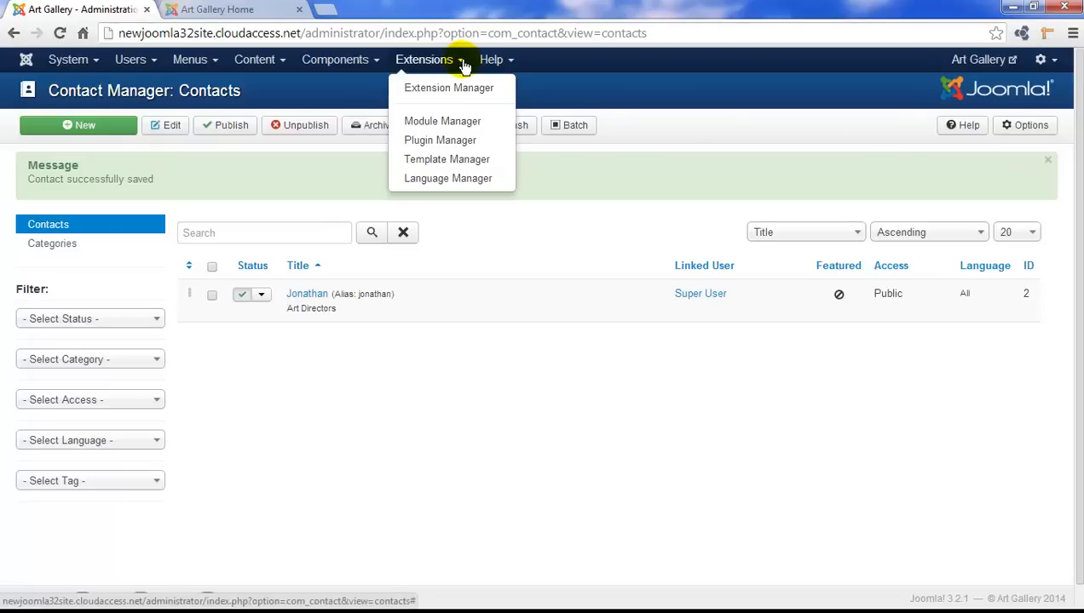
left_click(440, 140)
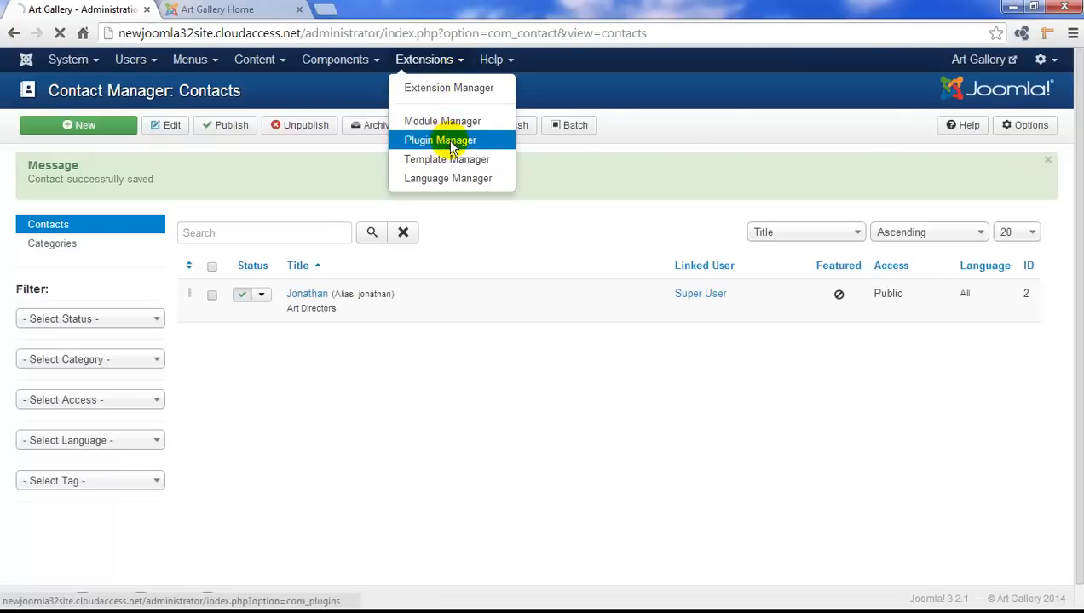
left_click(437, 140)
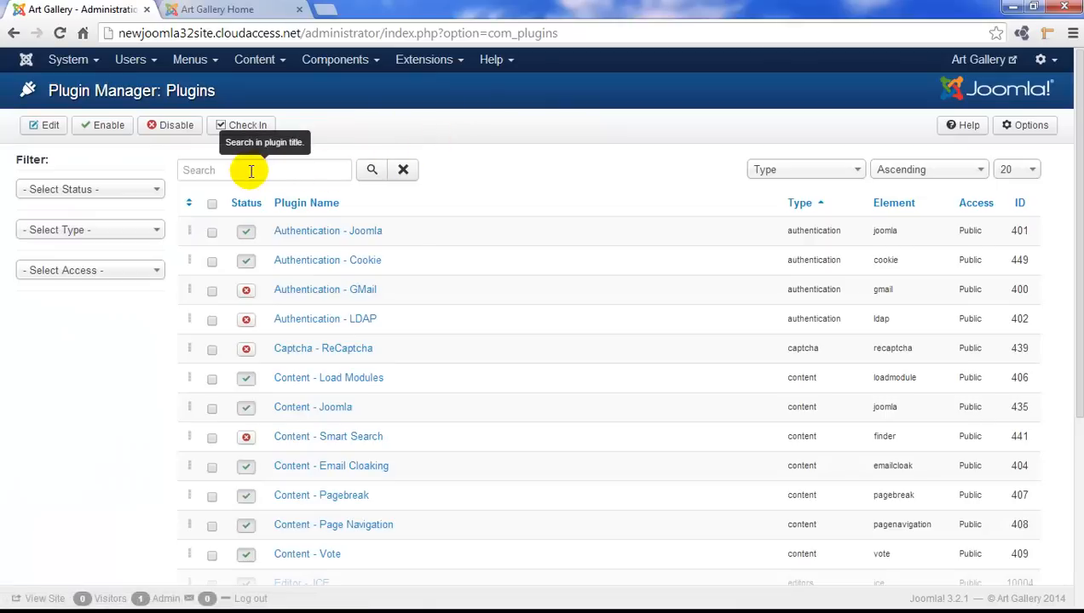
type("user")
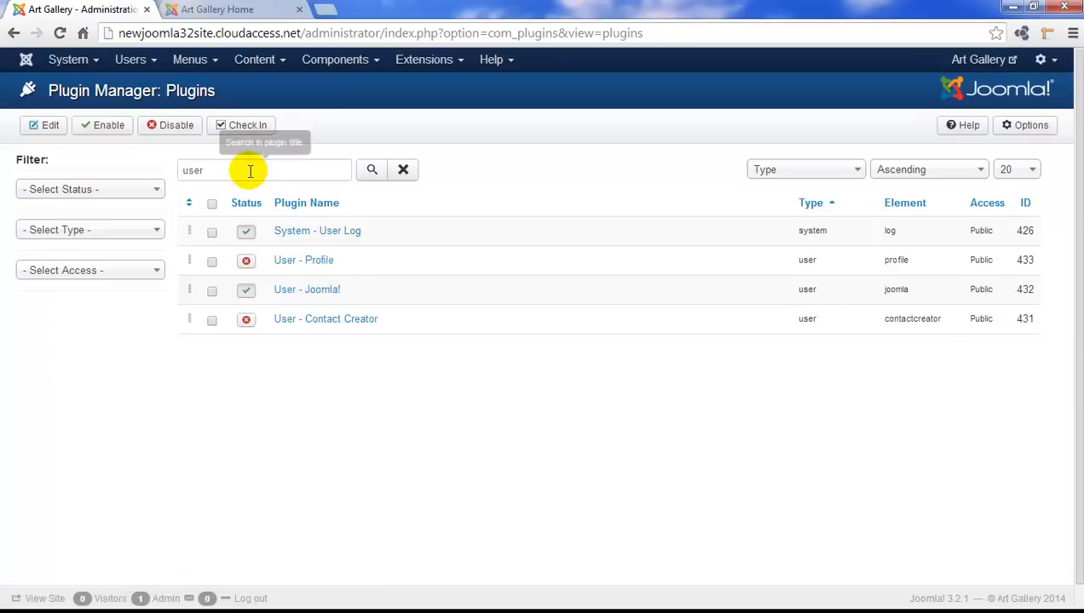
mouse_move(245, 320)
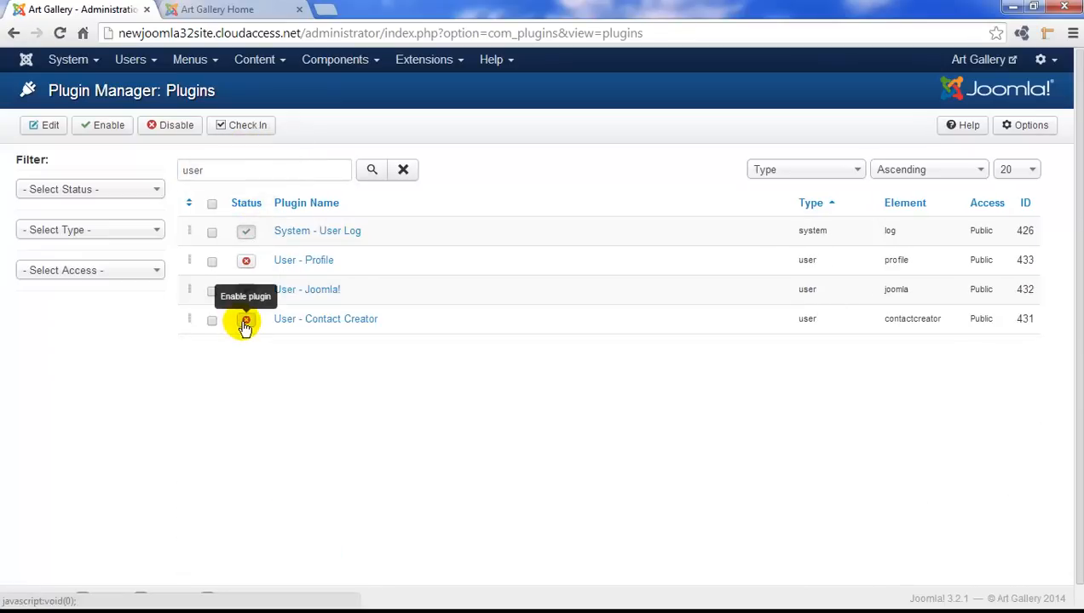
left_click(246, 324)
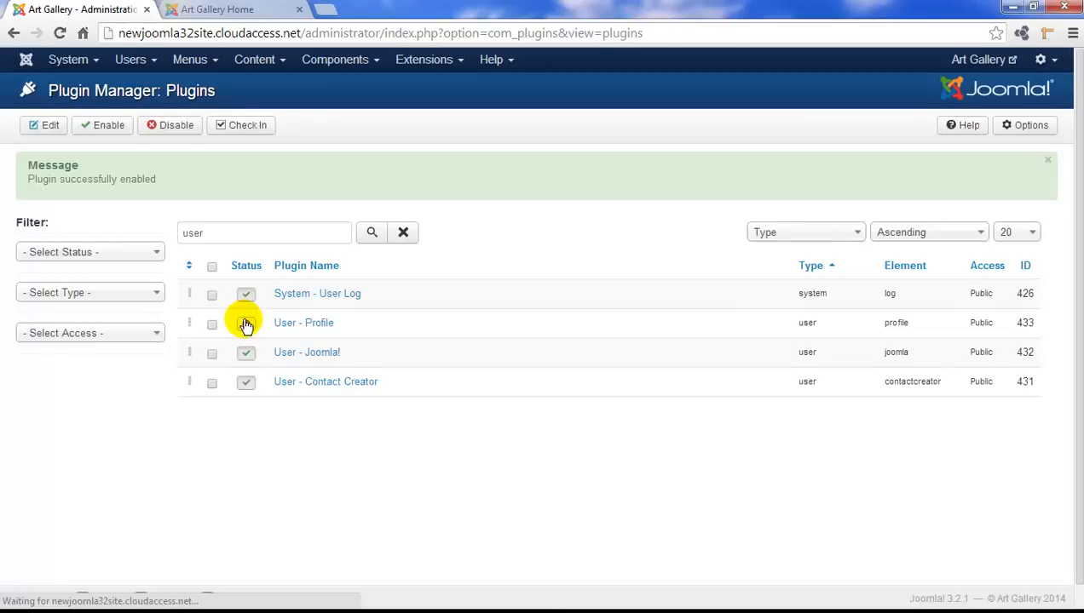
left_click(245, 324)
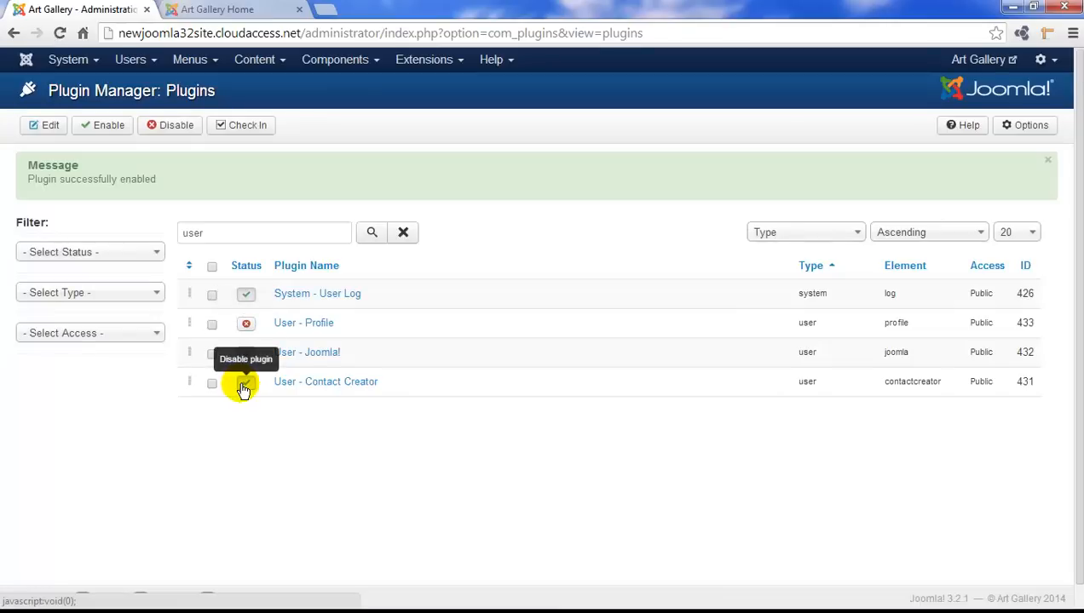
left_click(245, 383)
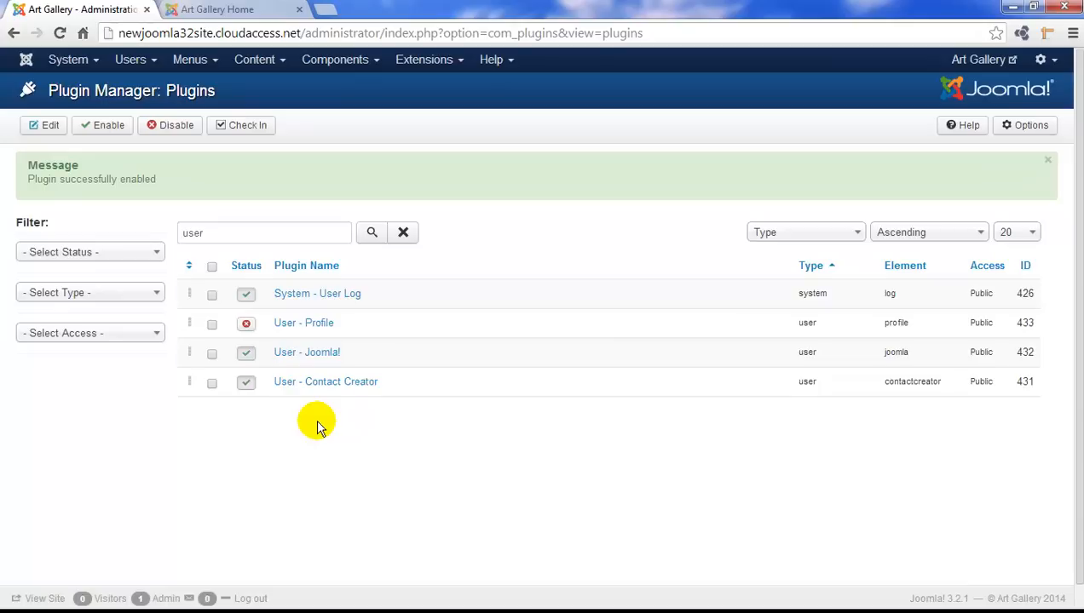
mouse_move(326, 382)
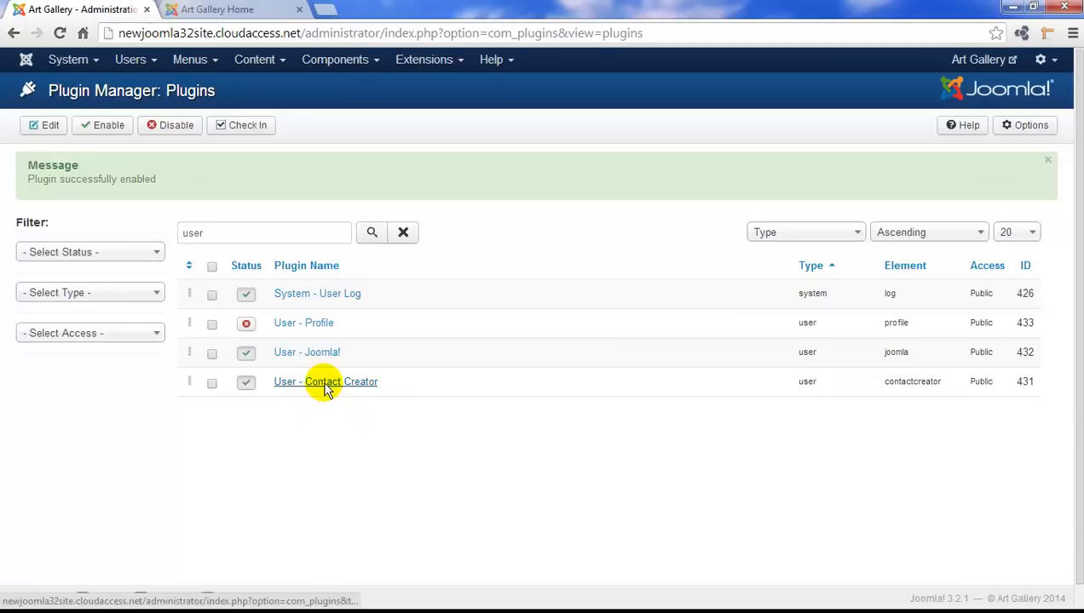
Edit User - Contact Creator and set Art Directors as the category for auto-created contacts
left_click(324, 382)
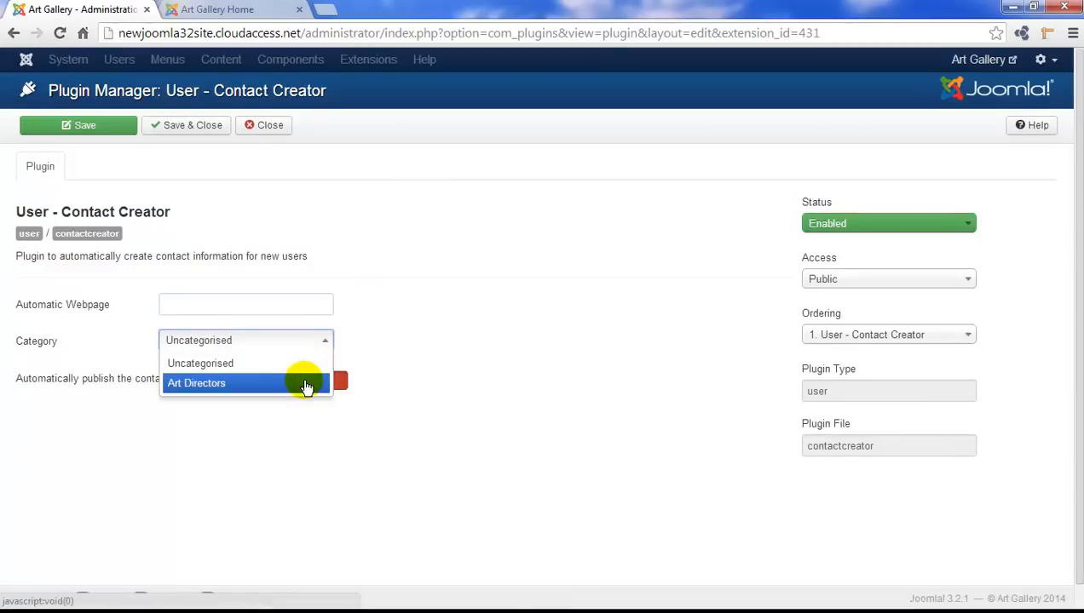
left_click(196, 383)
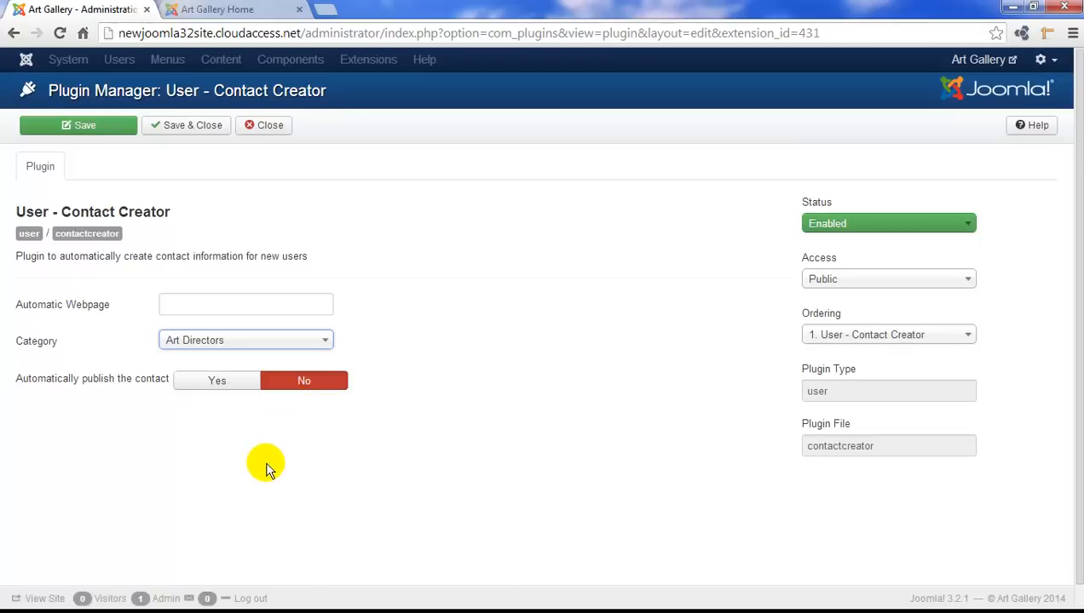
mouse_move(290, 276)
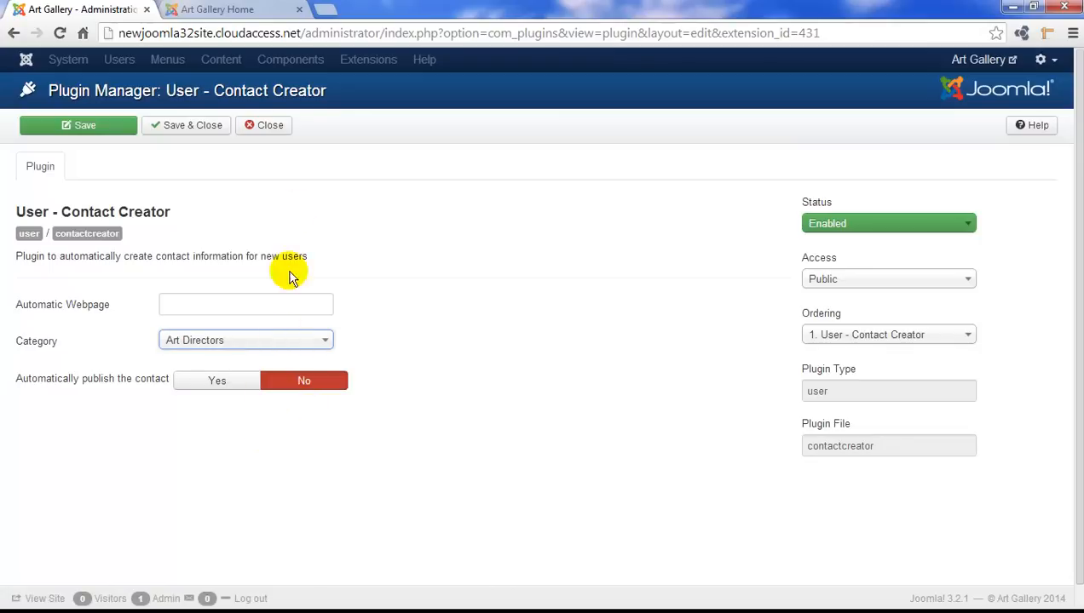
left_click(270, 126)
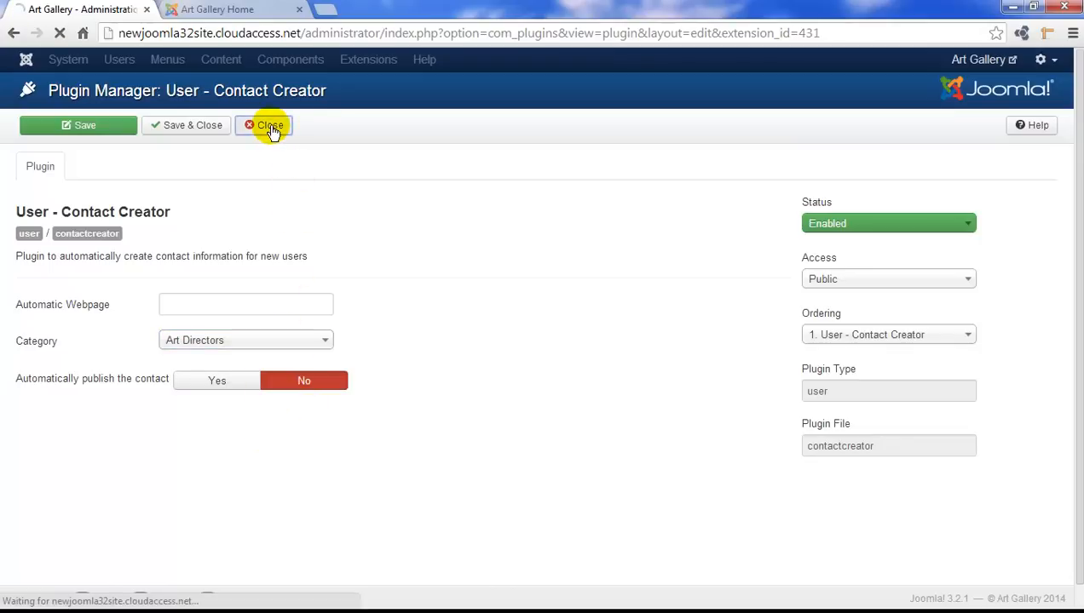
Close the plugin settings and return to the control panel, heading toward Menus
left_click(269, 126)
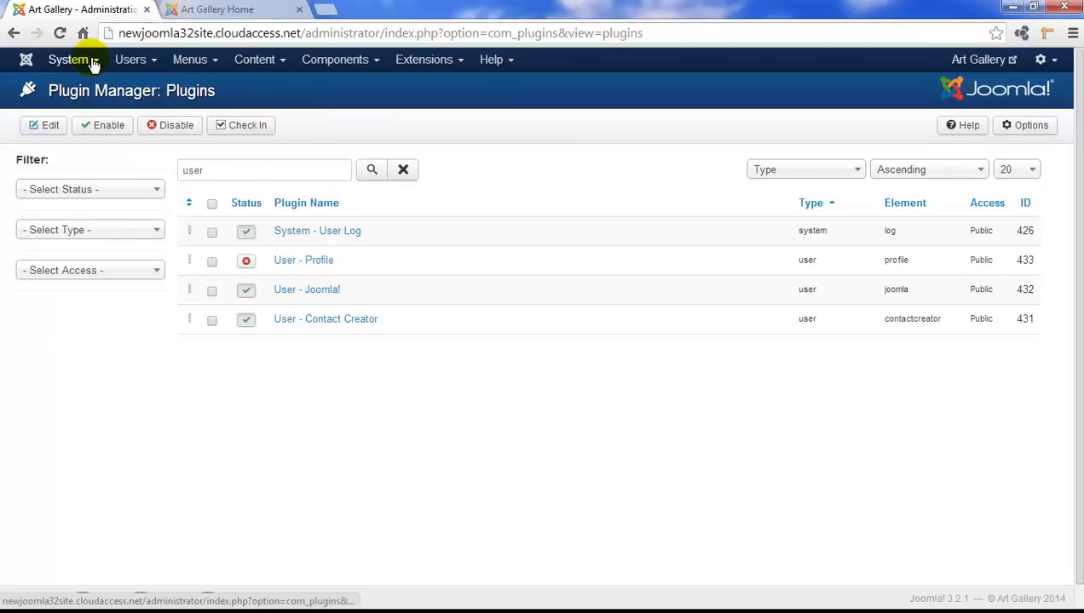
left_click(68, 58)
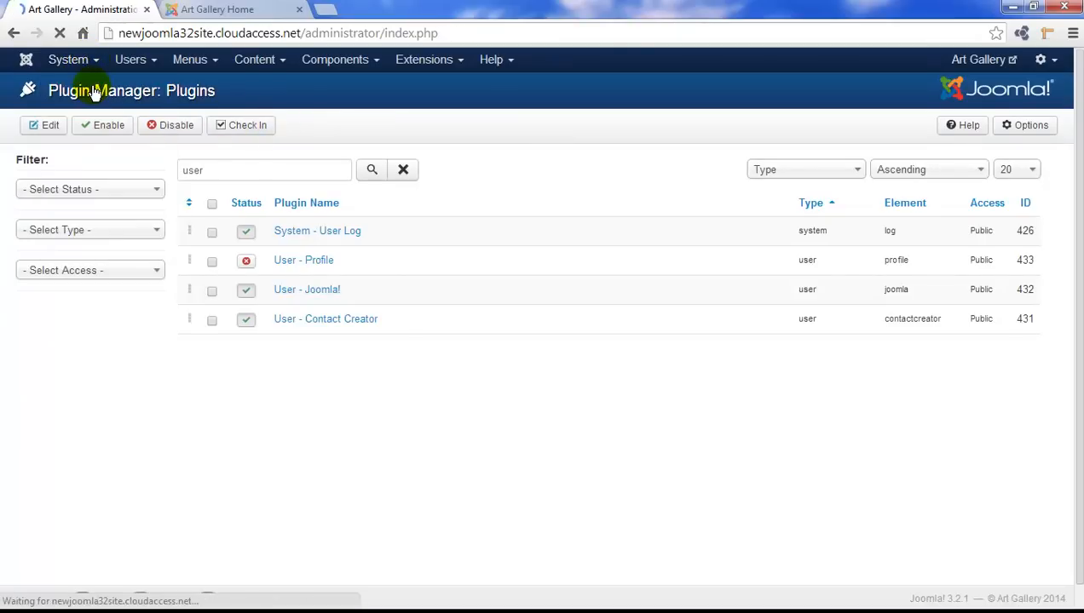
left_click(12, 88)
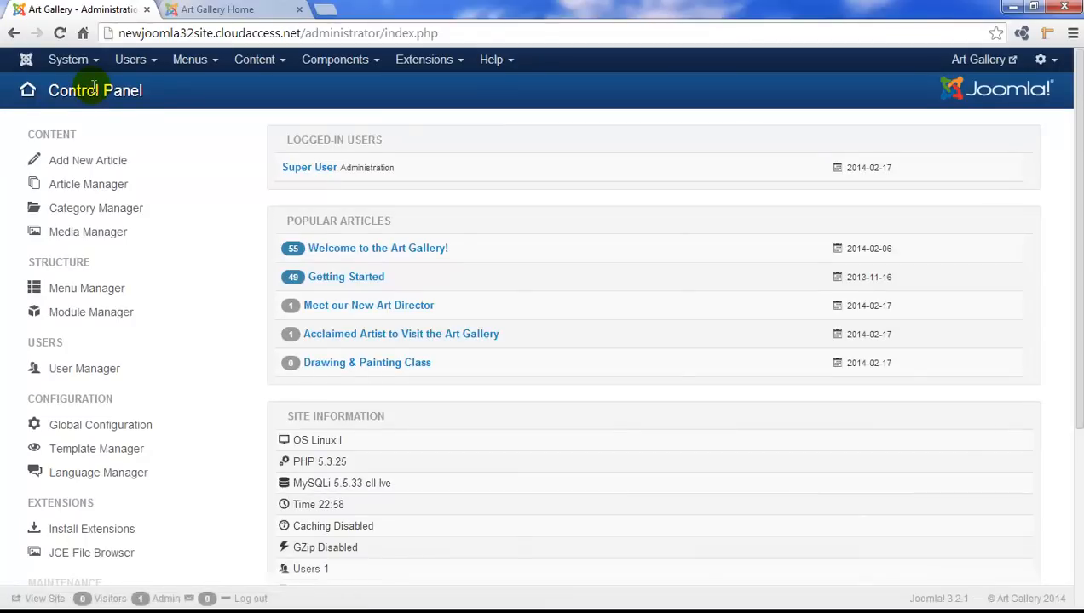
left_click(192, 58)
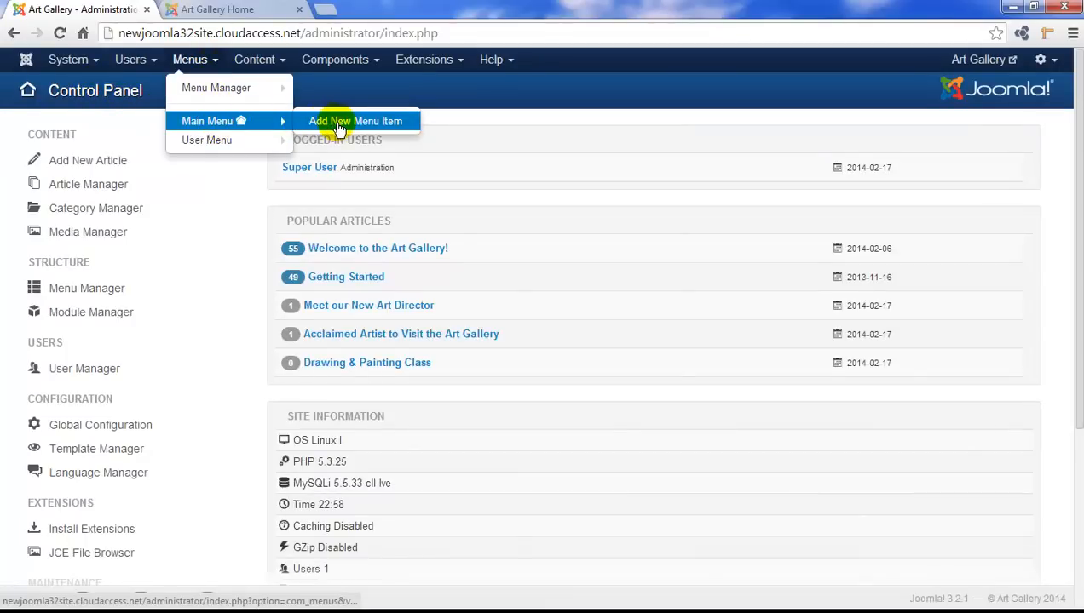
Create a new main-menu item titled 'Contact Us' and bring up its menu item type chooser
left_click(354, 120)
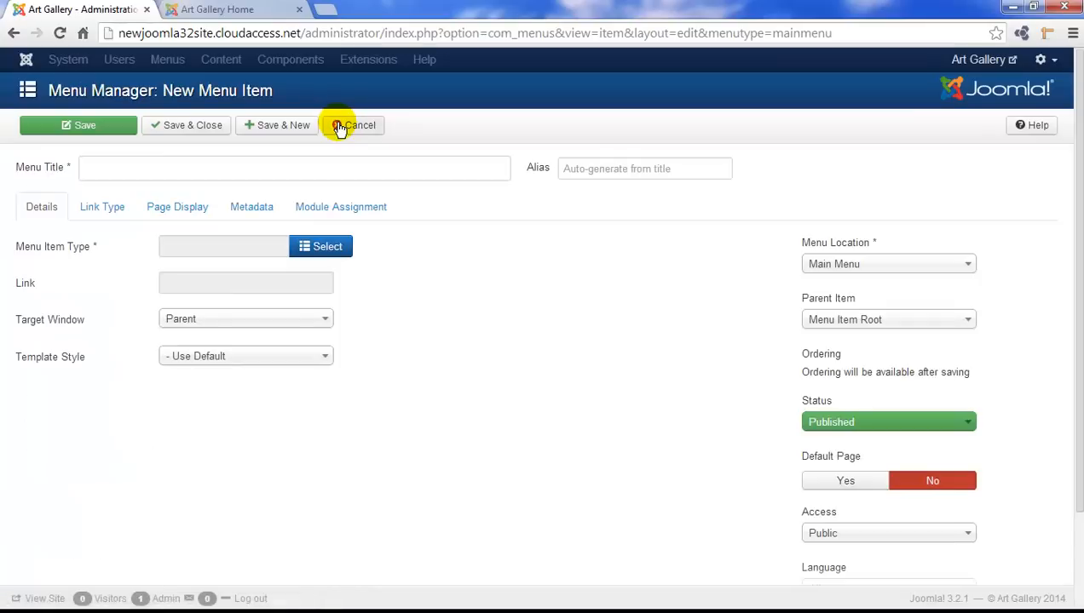
left_click(274, 169)
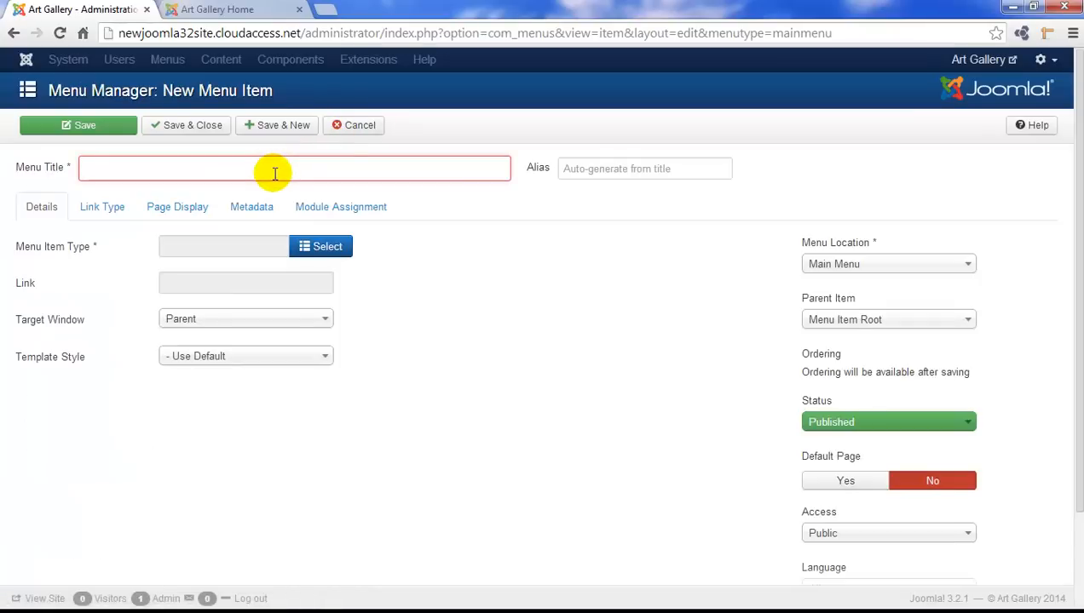
type("Contact")
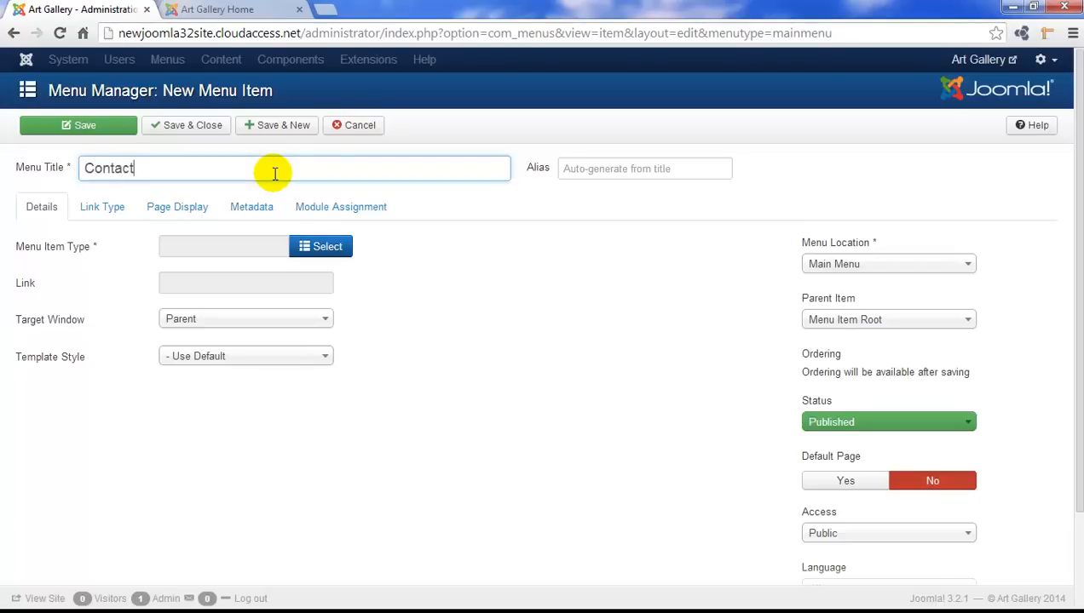
type("Us")
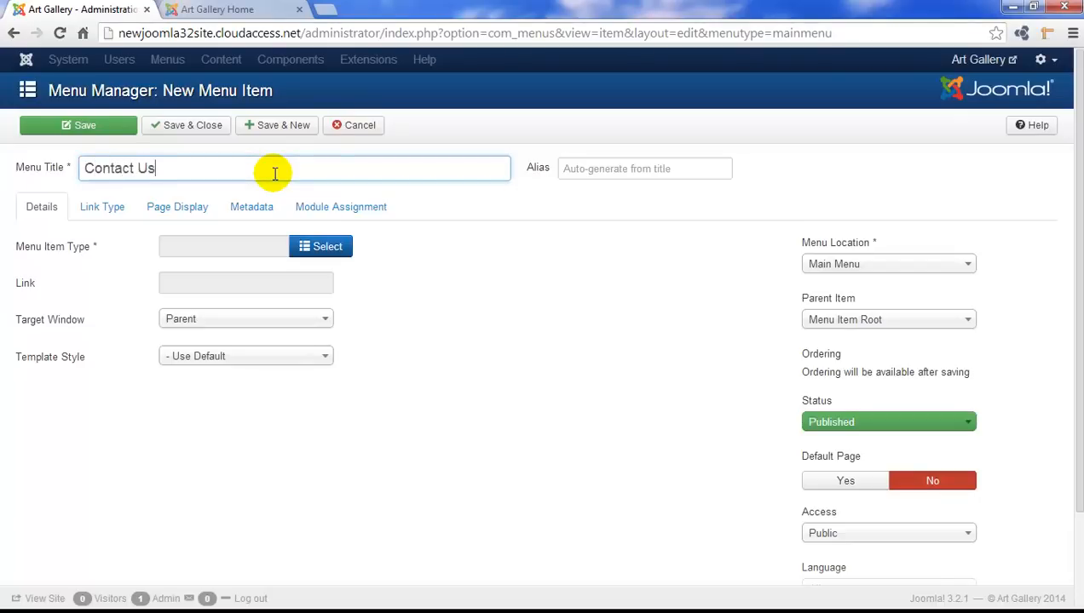
mouse_move(123, 259)
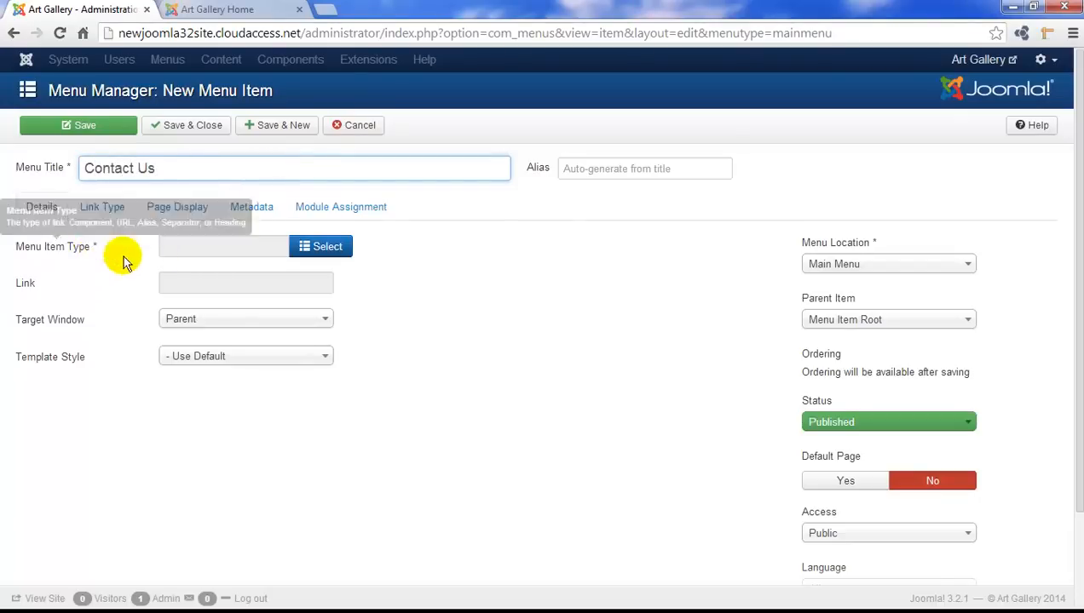
left_click(320, 245)
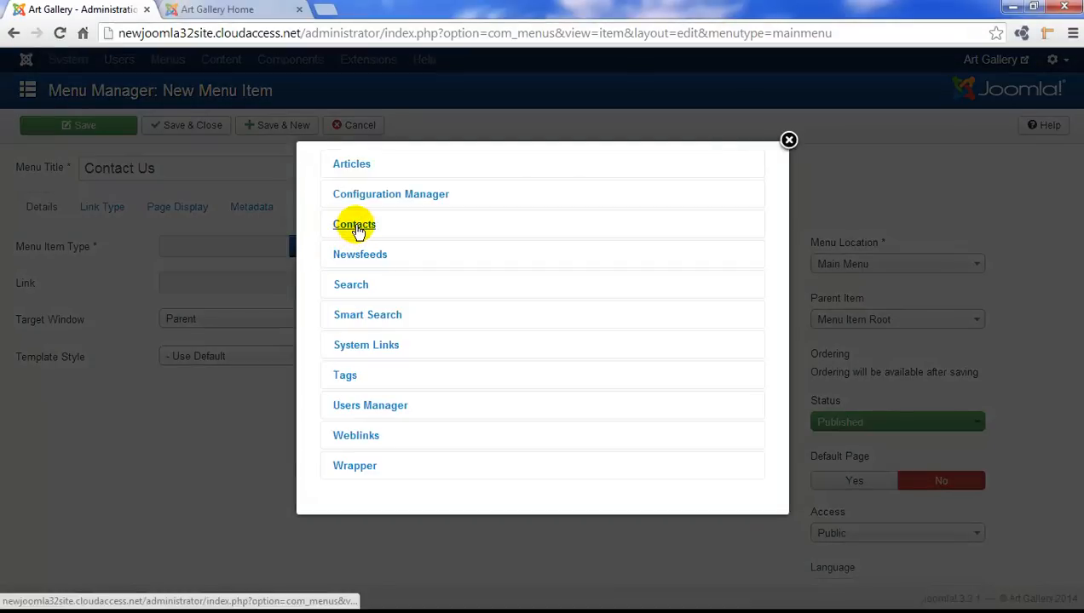
Choose Single Contact from the Contacts group as the menu item type
left_click(354, 225)
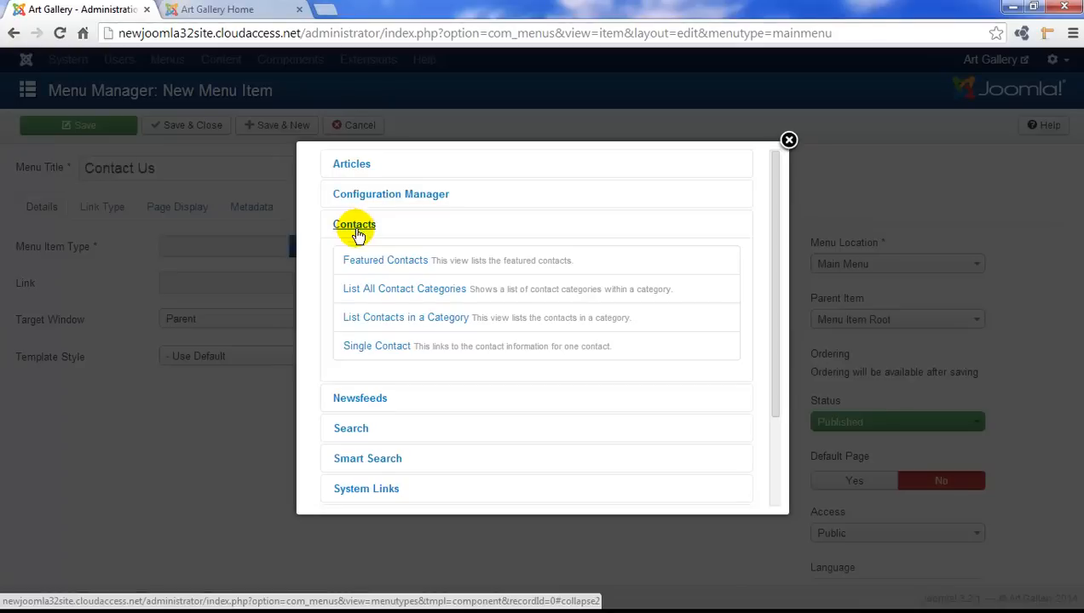
mouse_move(358, 353)
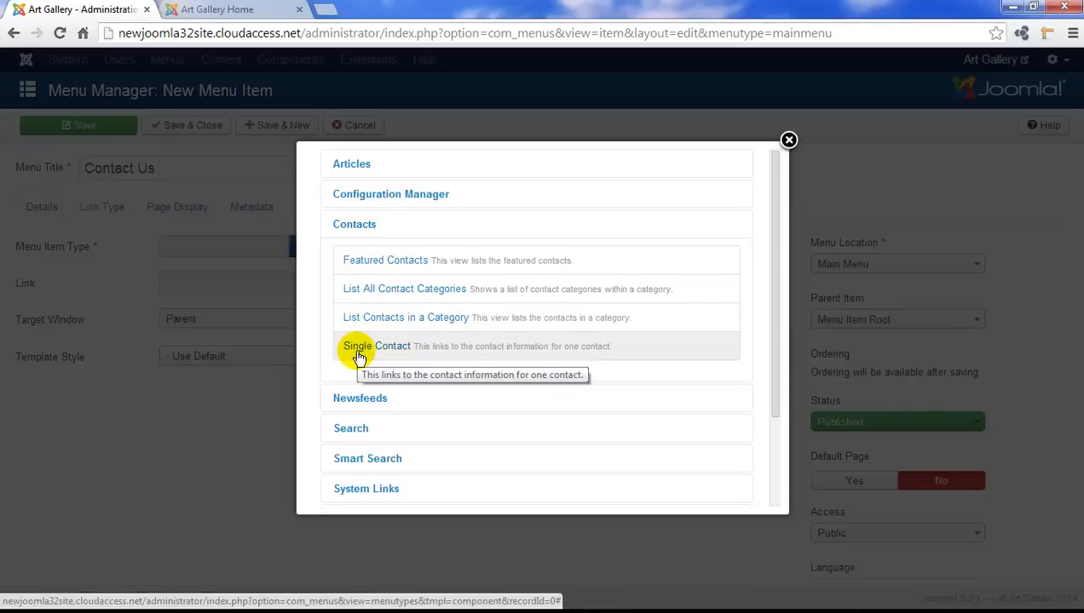
left_click(375, 346)
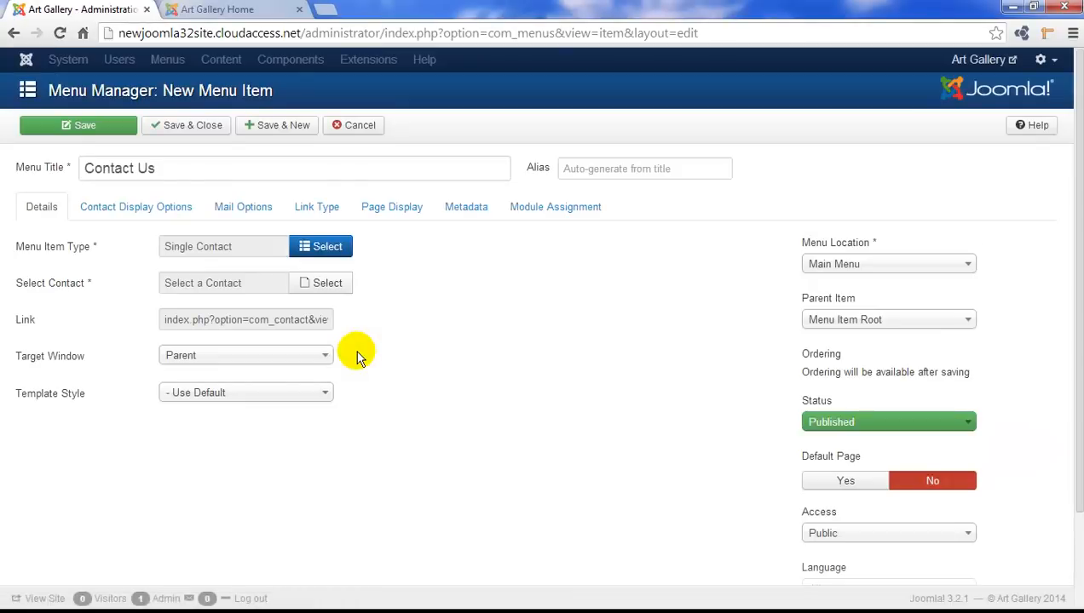
mouse_move(329, 283)
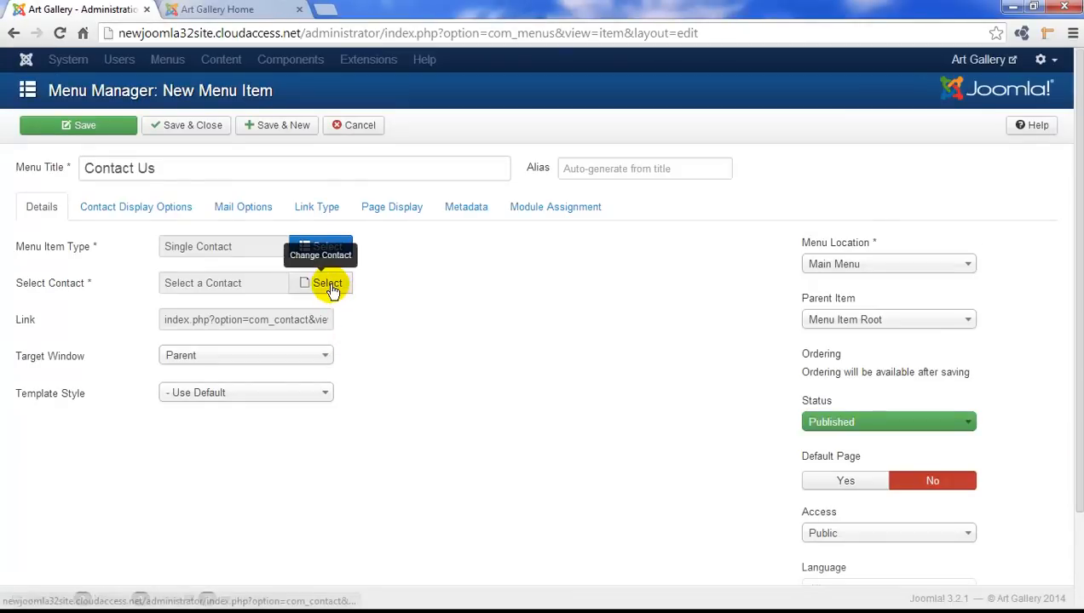
Link the Contact Us item to the Jonathan contact and save it (alias contact-us)
left_click(327, 283)
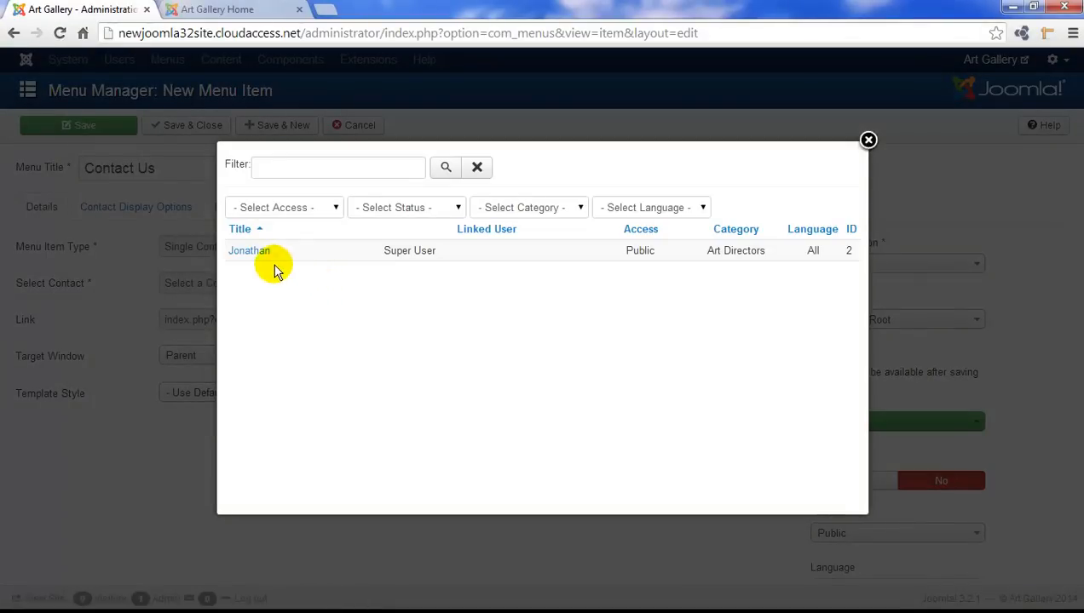
left_click(249, 251)
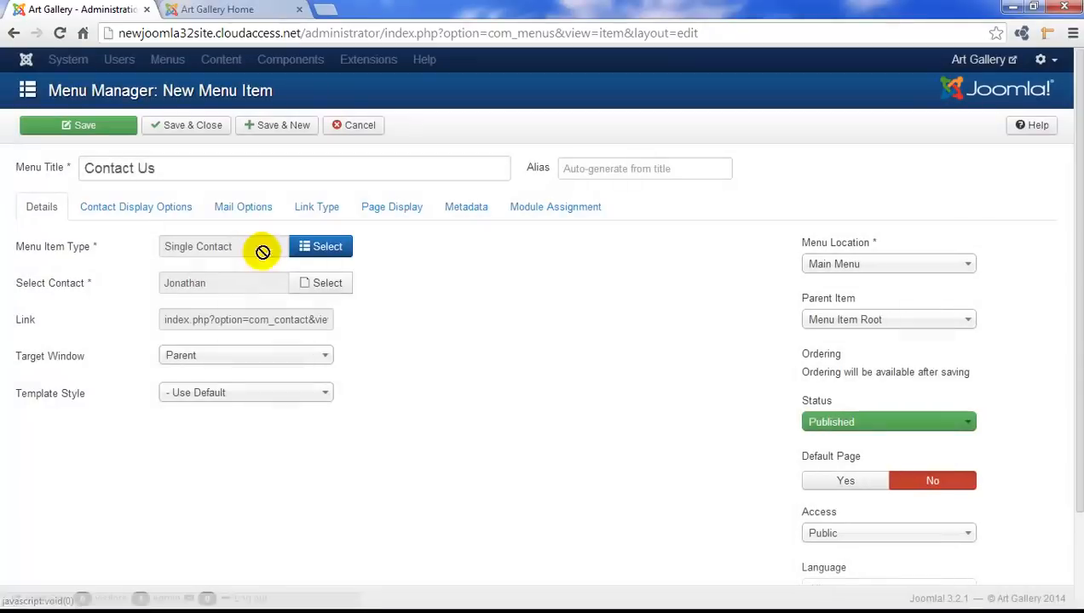
mouse_move(366, 324)
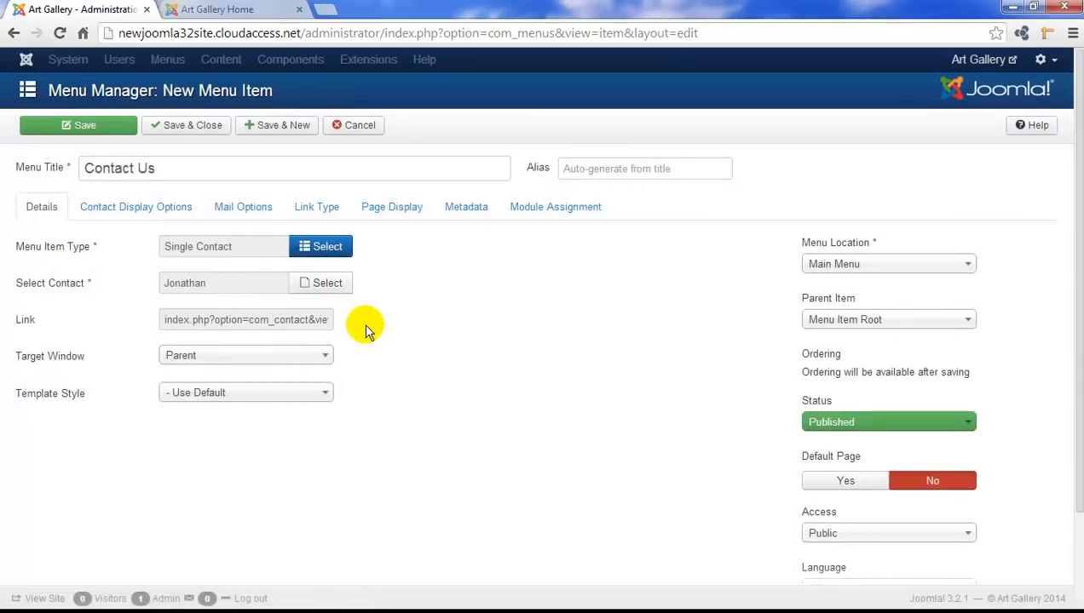
mouse_move(859, 269)
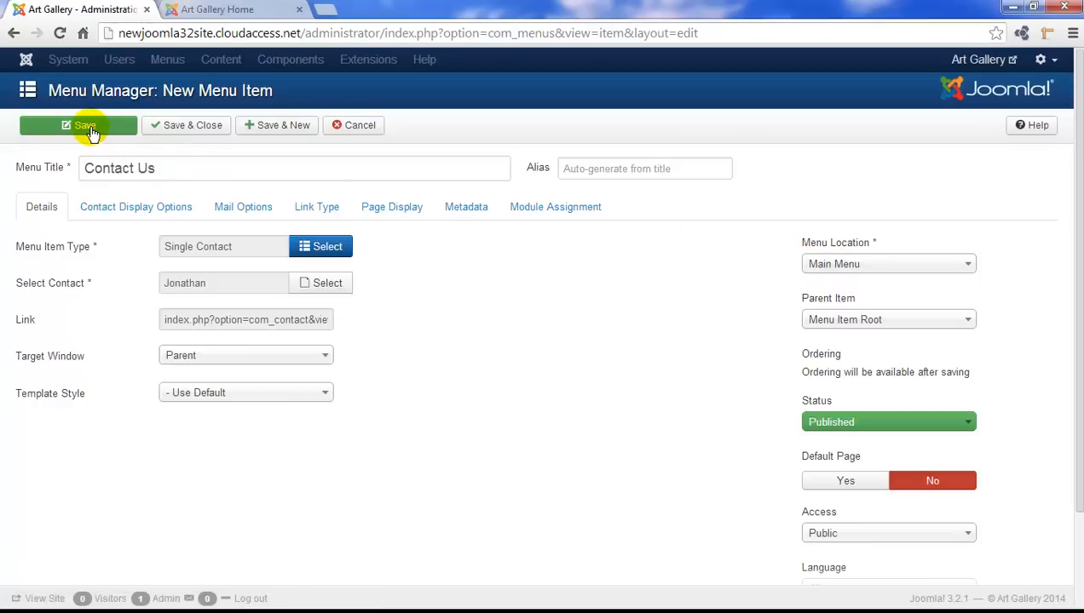
left_click(79, 126)
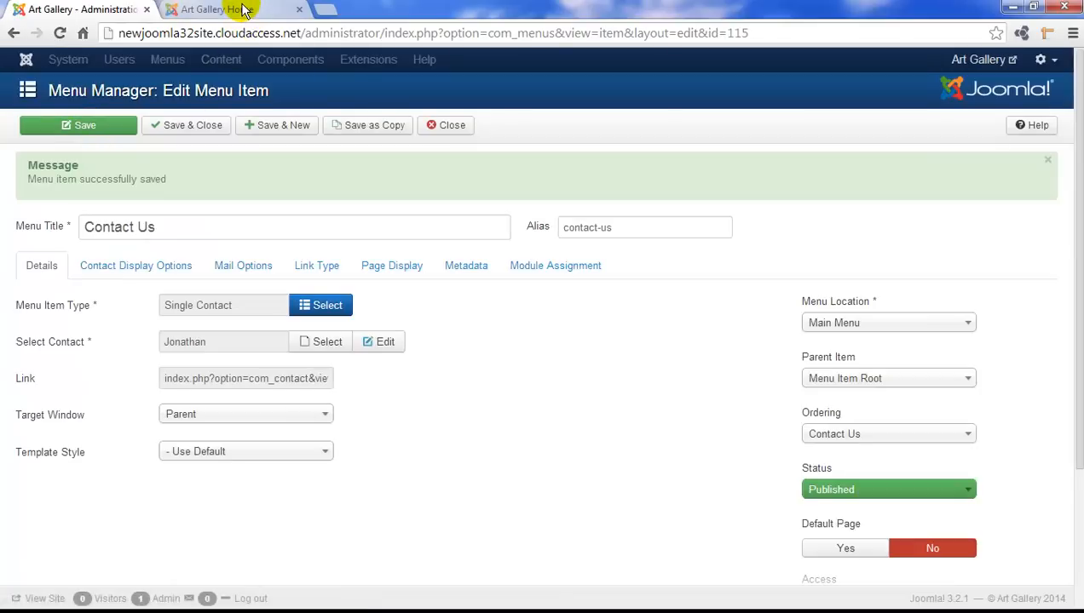
View the front-end Contact Us page for Jonathan with the Contact Form section expanded
left_click(220, 10)
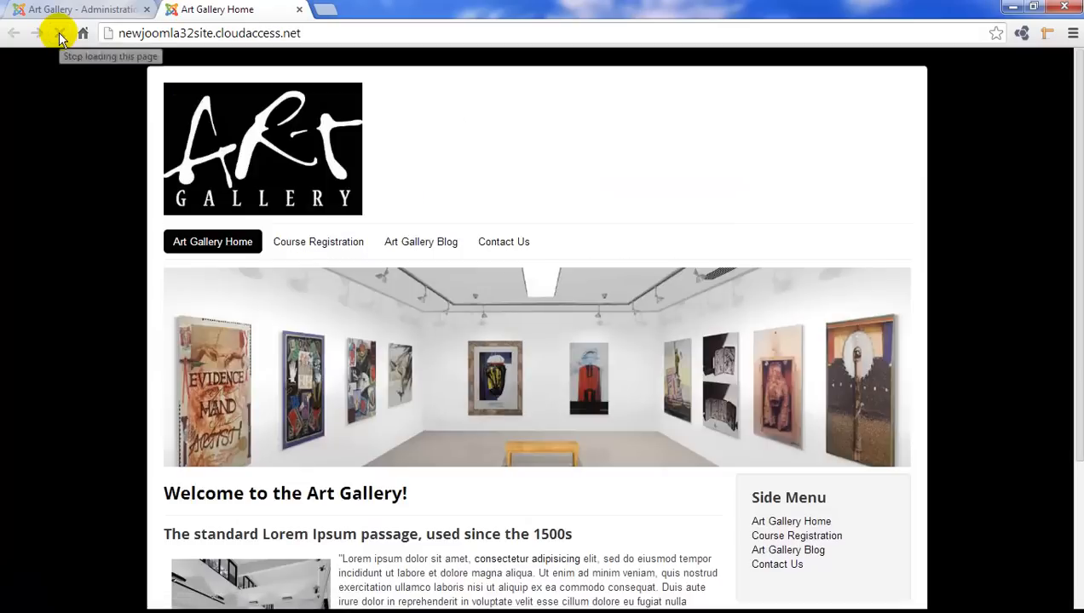
mouse_move(463, 233)
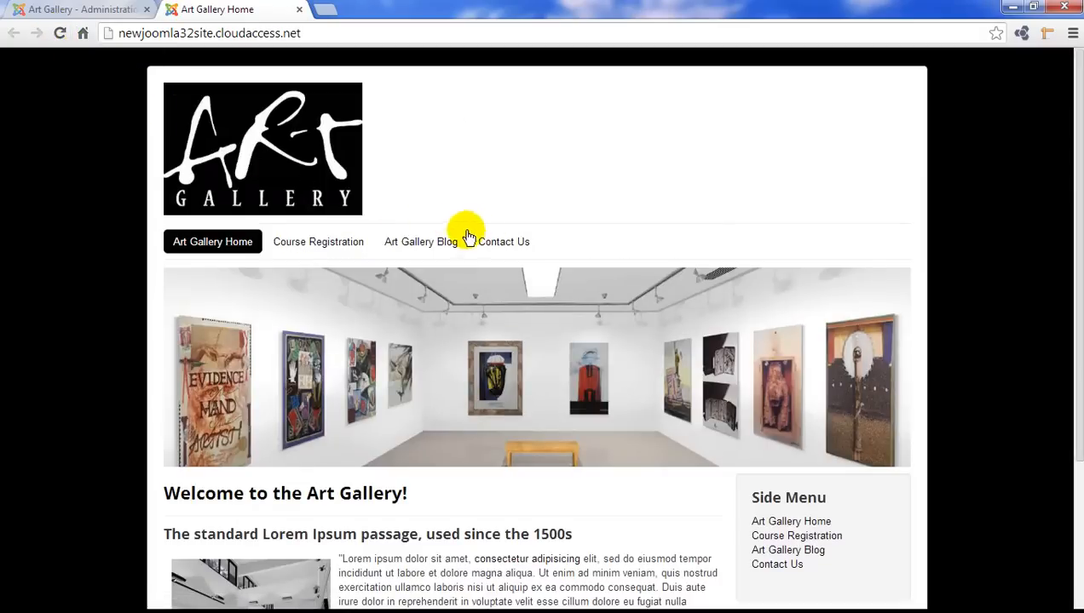
left_click(502, 242)
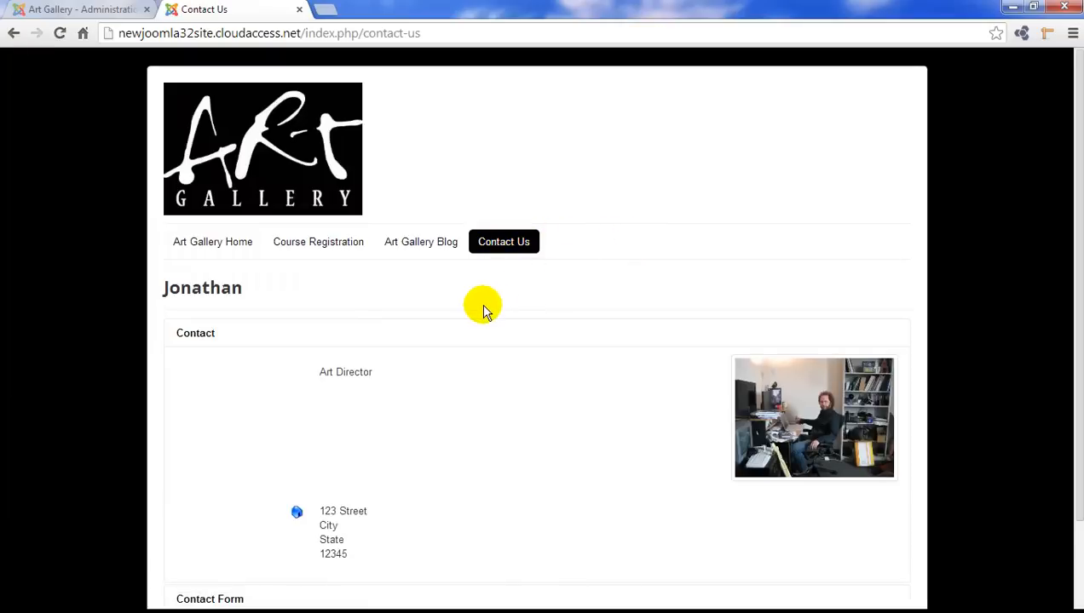
mouse_move(277, 320)
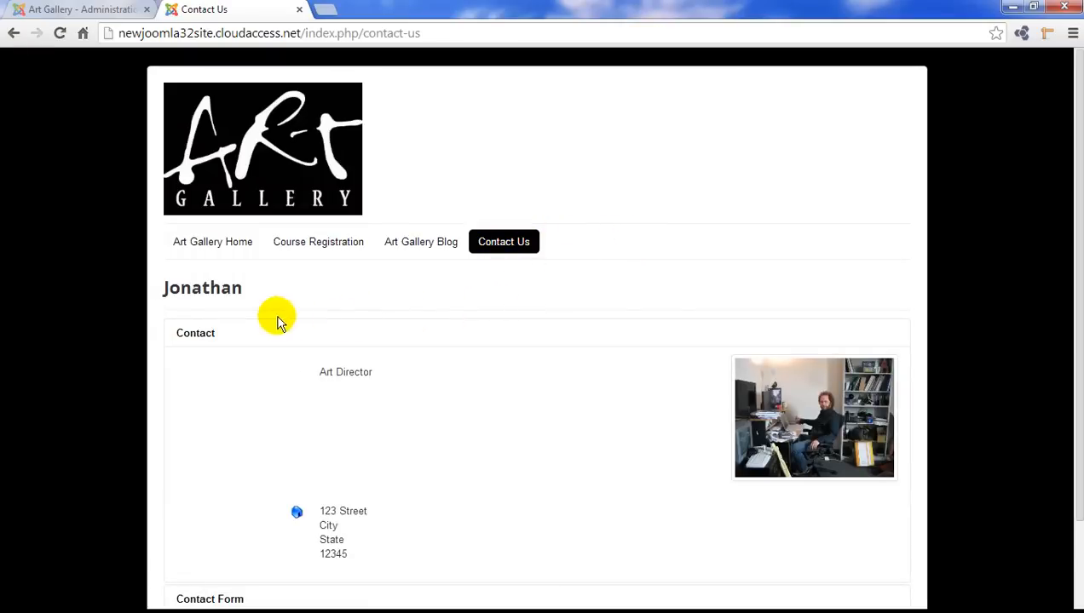
left_click(194, 332)
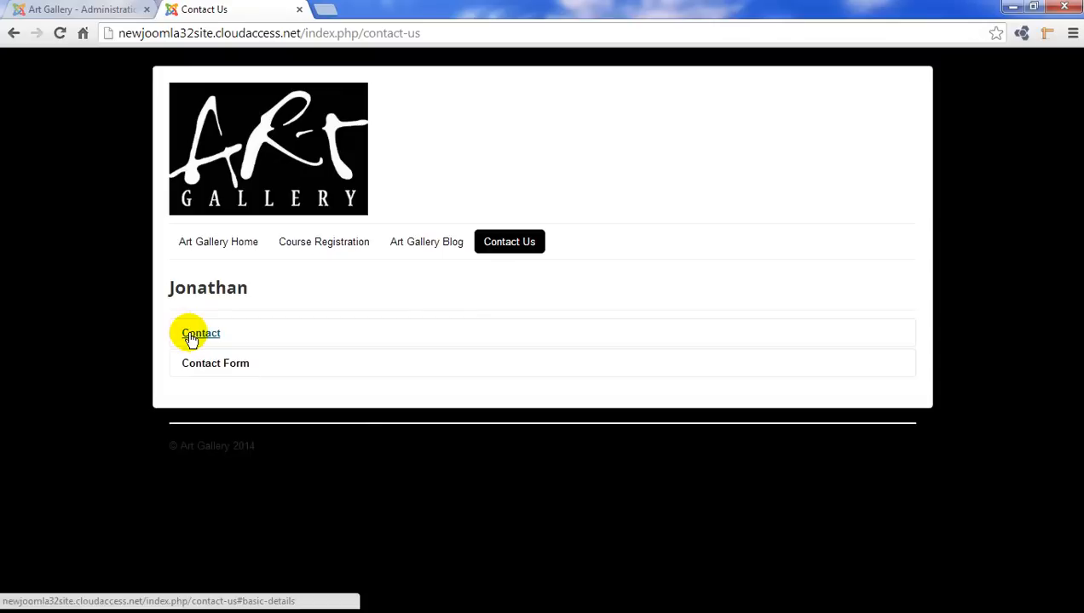
left_click(209, 363)
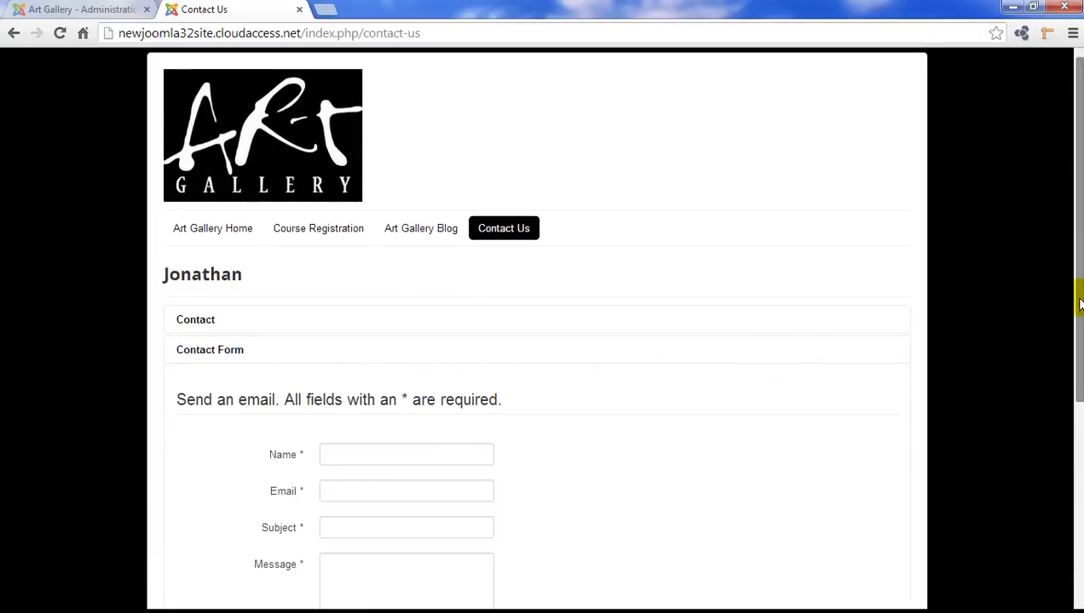
scroll("down", 3)
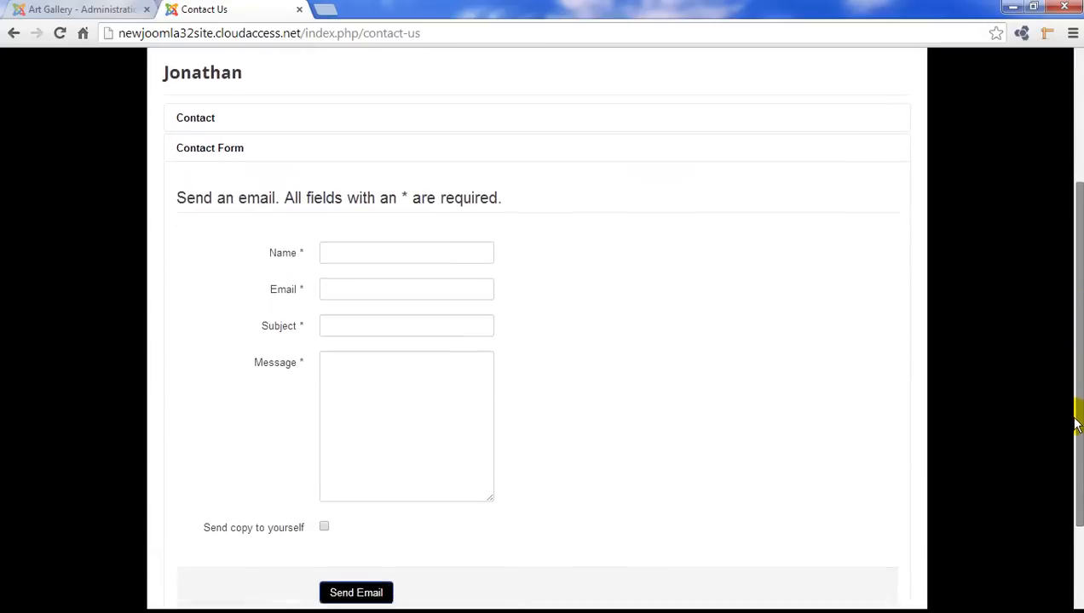
scroll("down", 3)
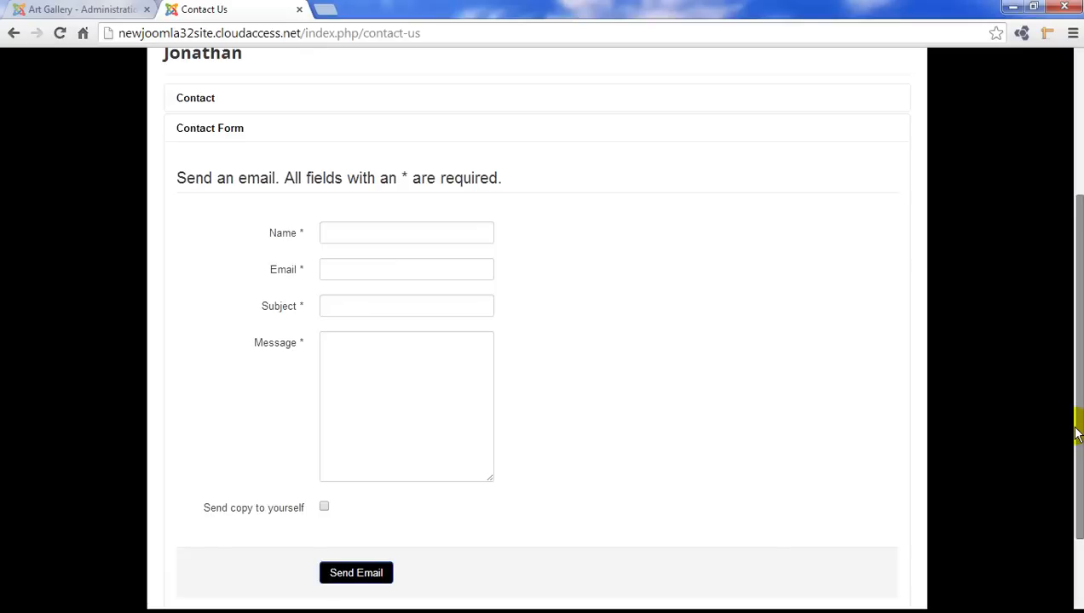
scroll("up", 3)
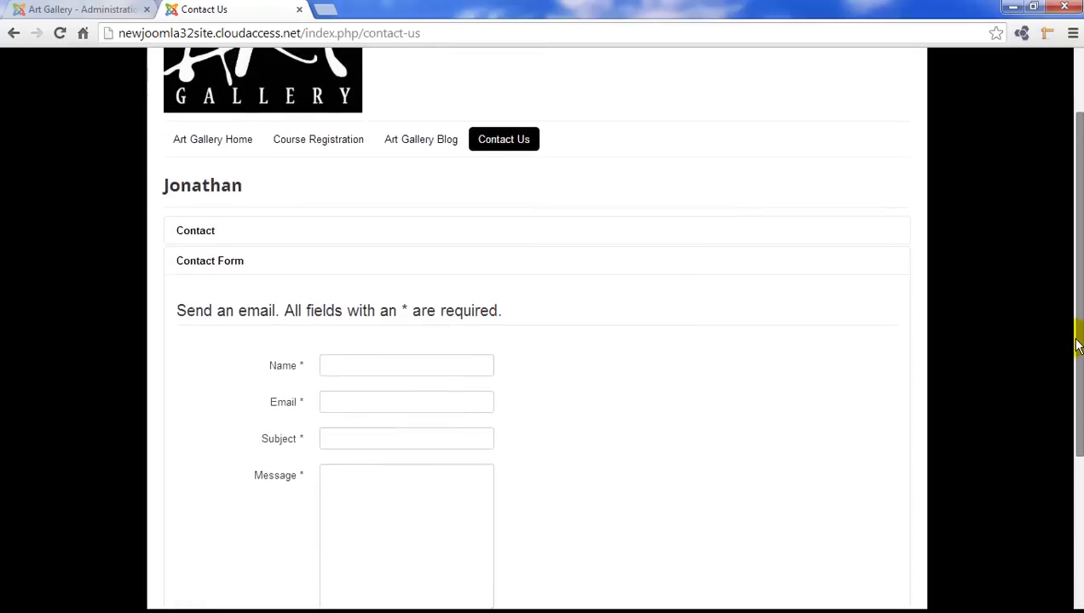
scroll("up", 3)
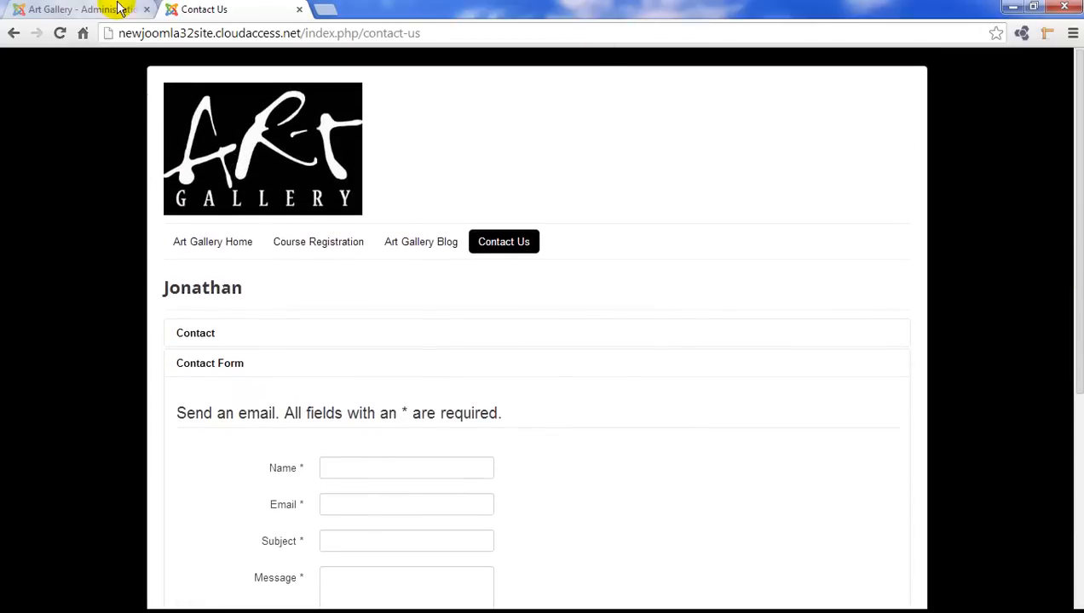
Review the Contact Us item's Contact Display Options in the admin, all left at Use Global
left_click(68, 11)
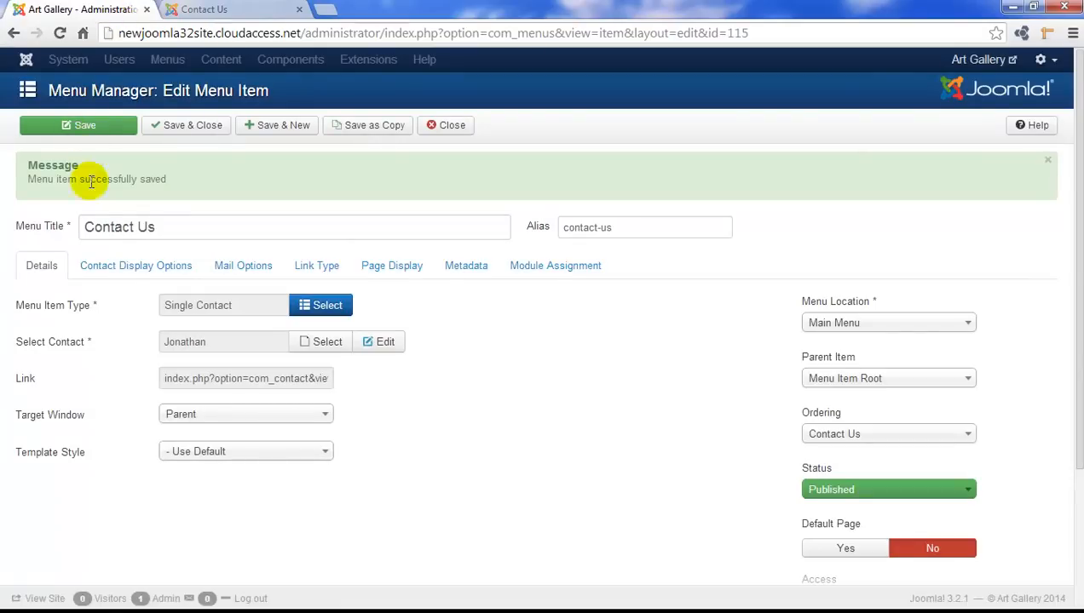
left_click(137, 265)
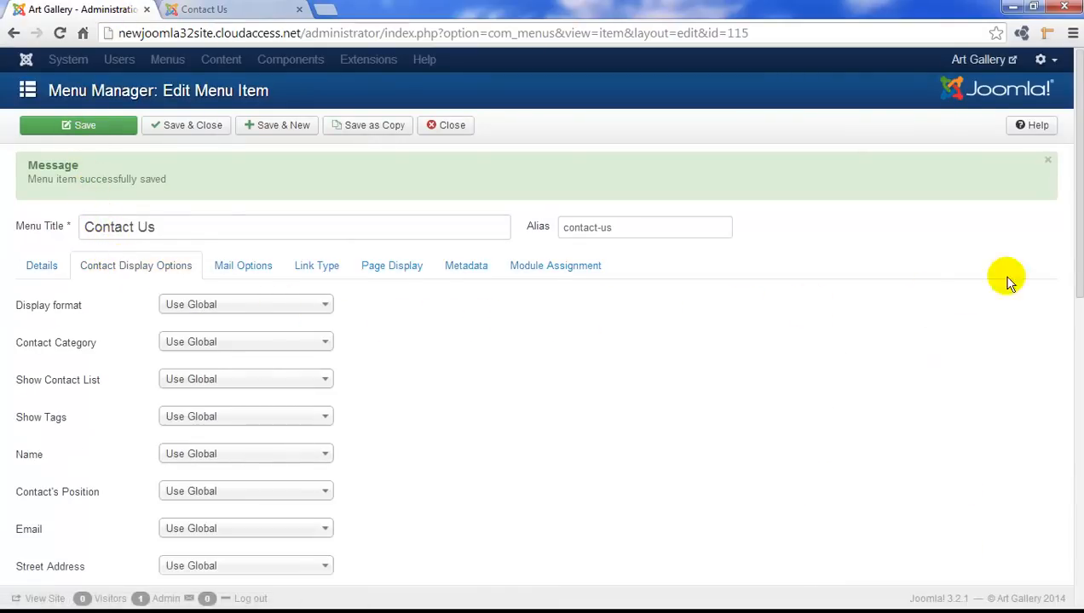
scroll("down", 3)
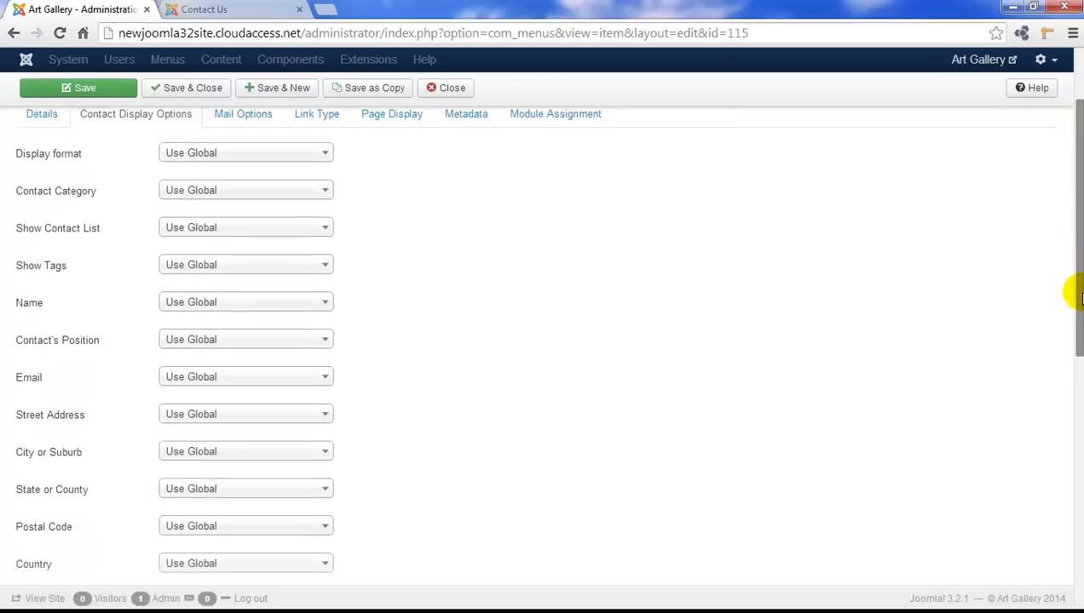
scroll("down", 3)
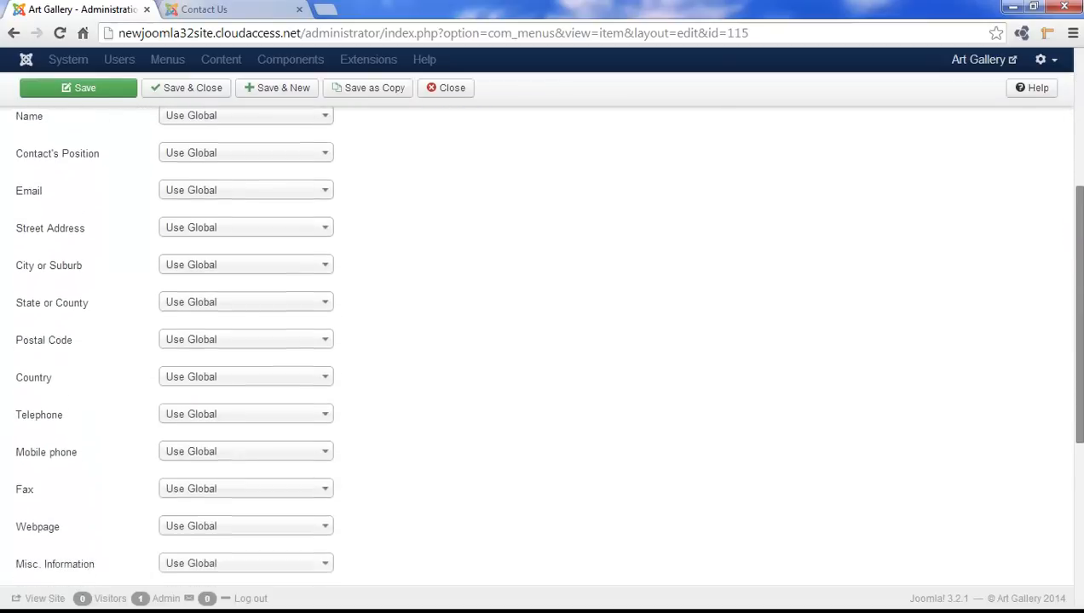
scroll("down", 3)
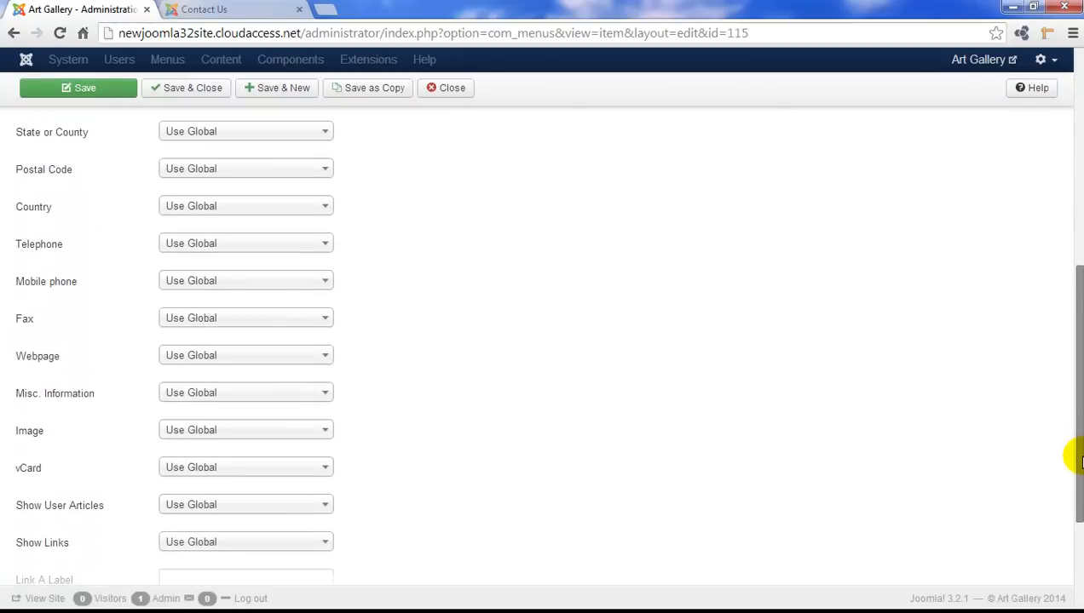
scroll("up", 3)
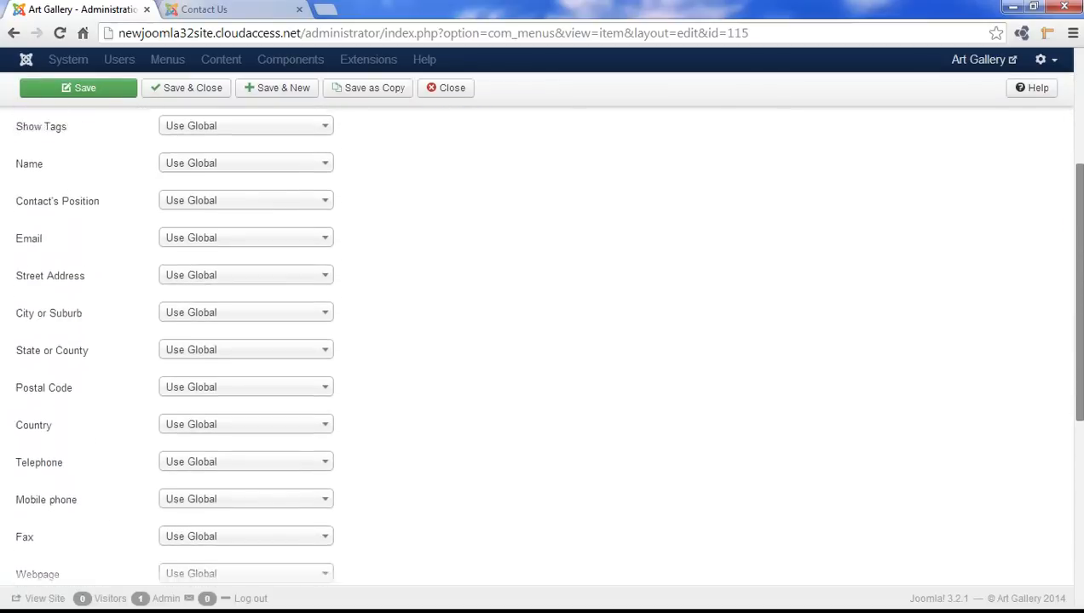
left_click(77, 89)
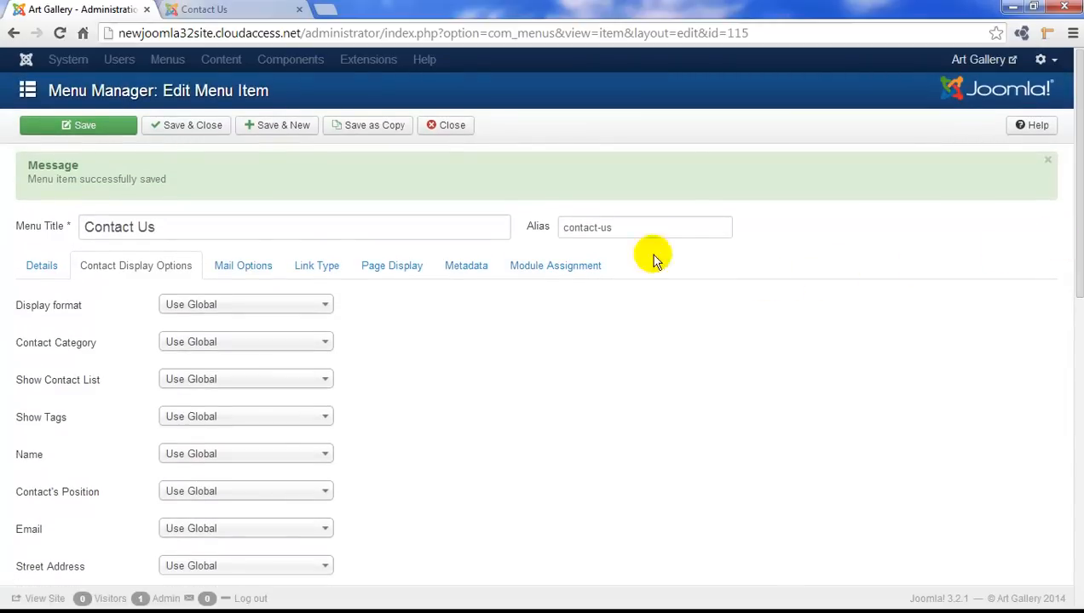
mouse_move(341, 186)
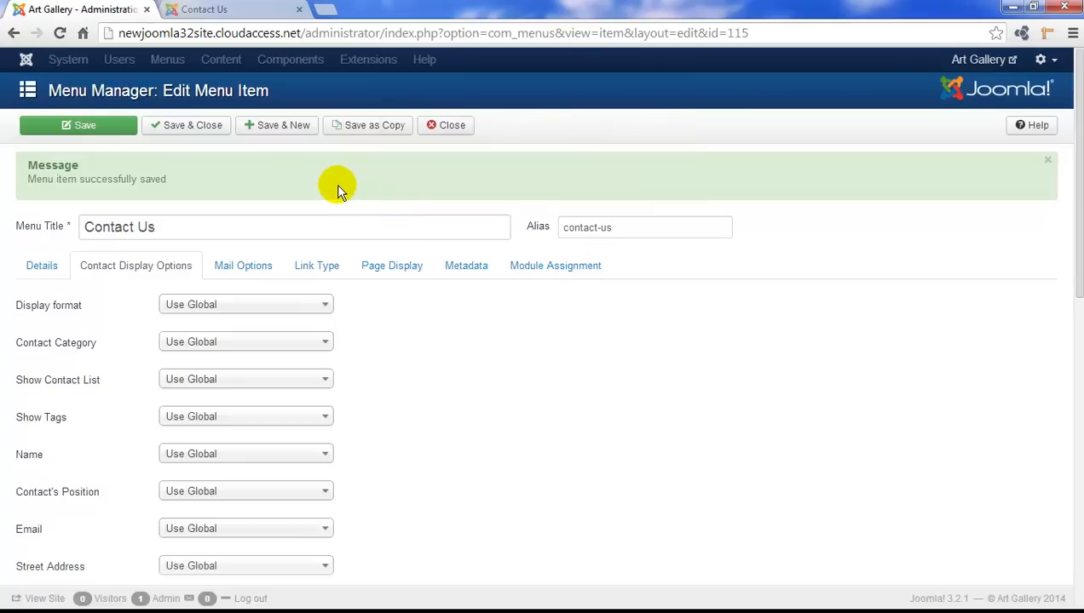